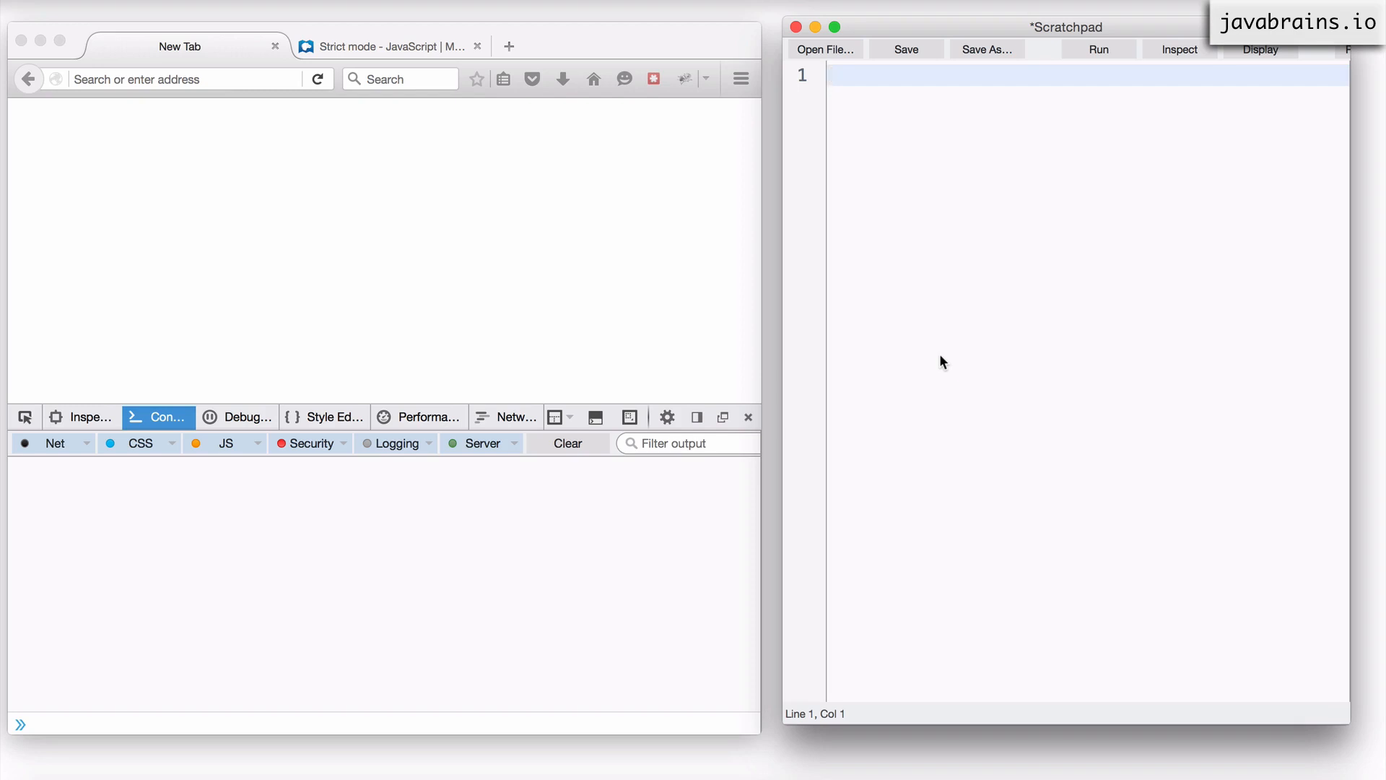
Step: Type var myName = ""; and the misspelled assignment myname = "Koushik"
{"action": "type", "text": "var my"}
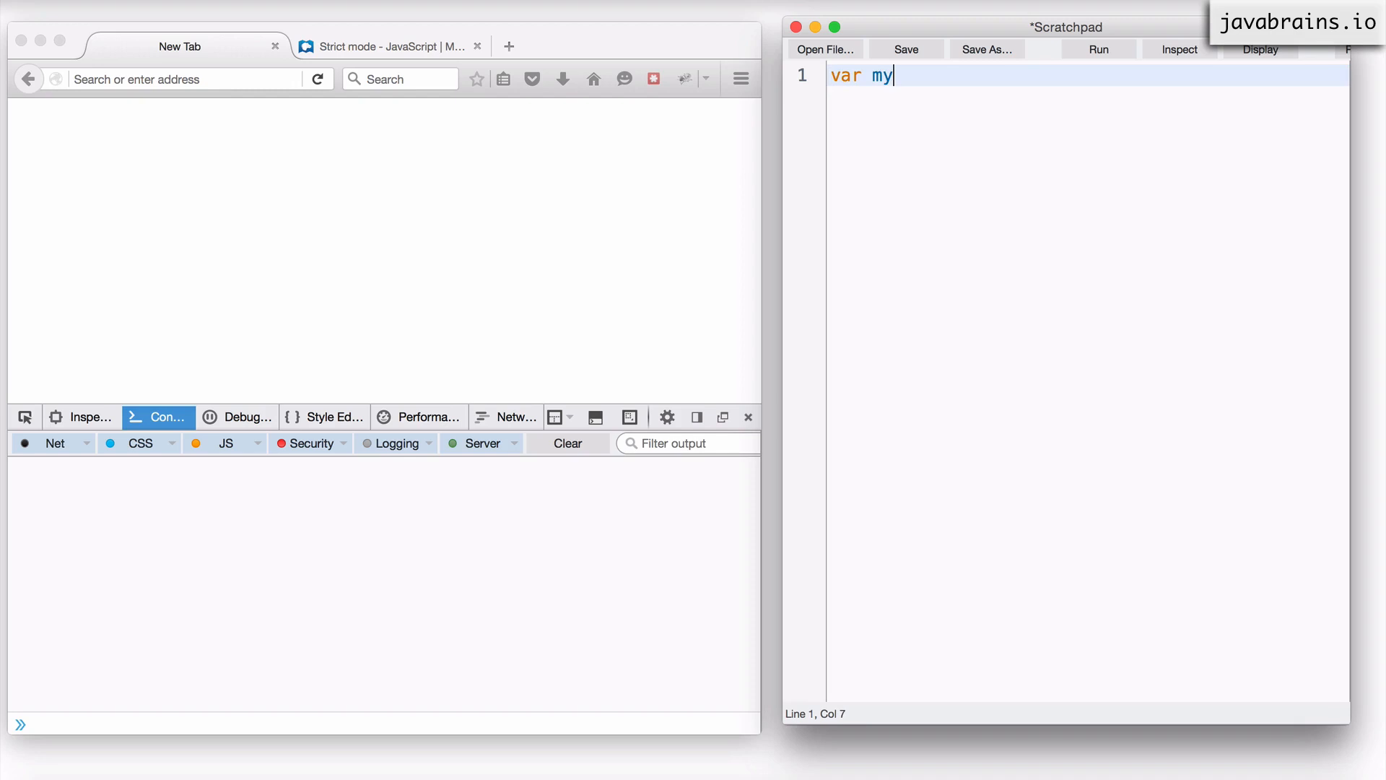
{"action": "type", "text": "Name = \"\";"}
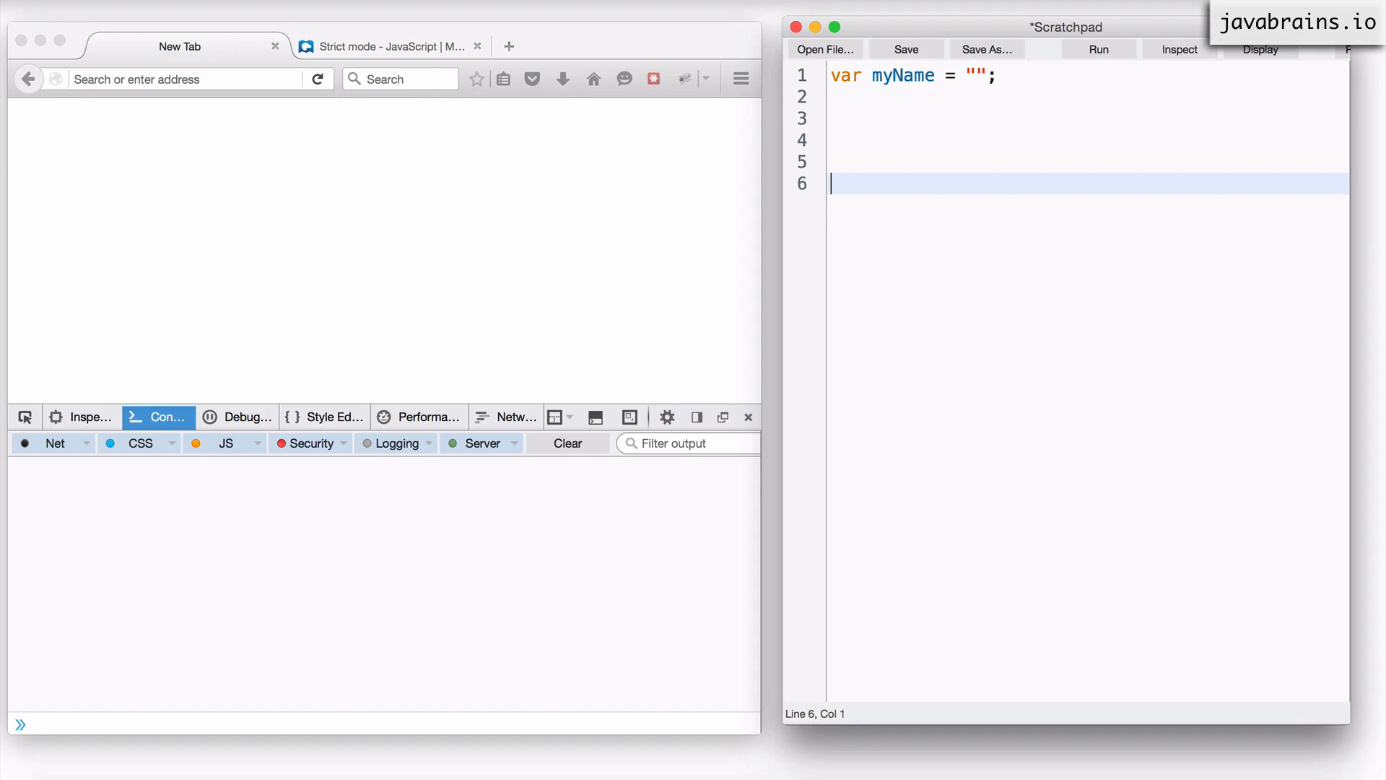
{"action": "type", "text": "myname ="}
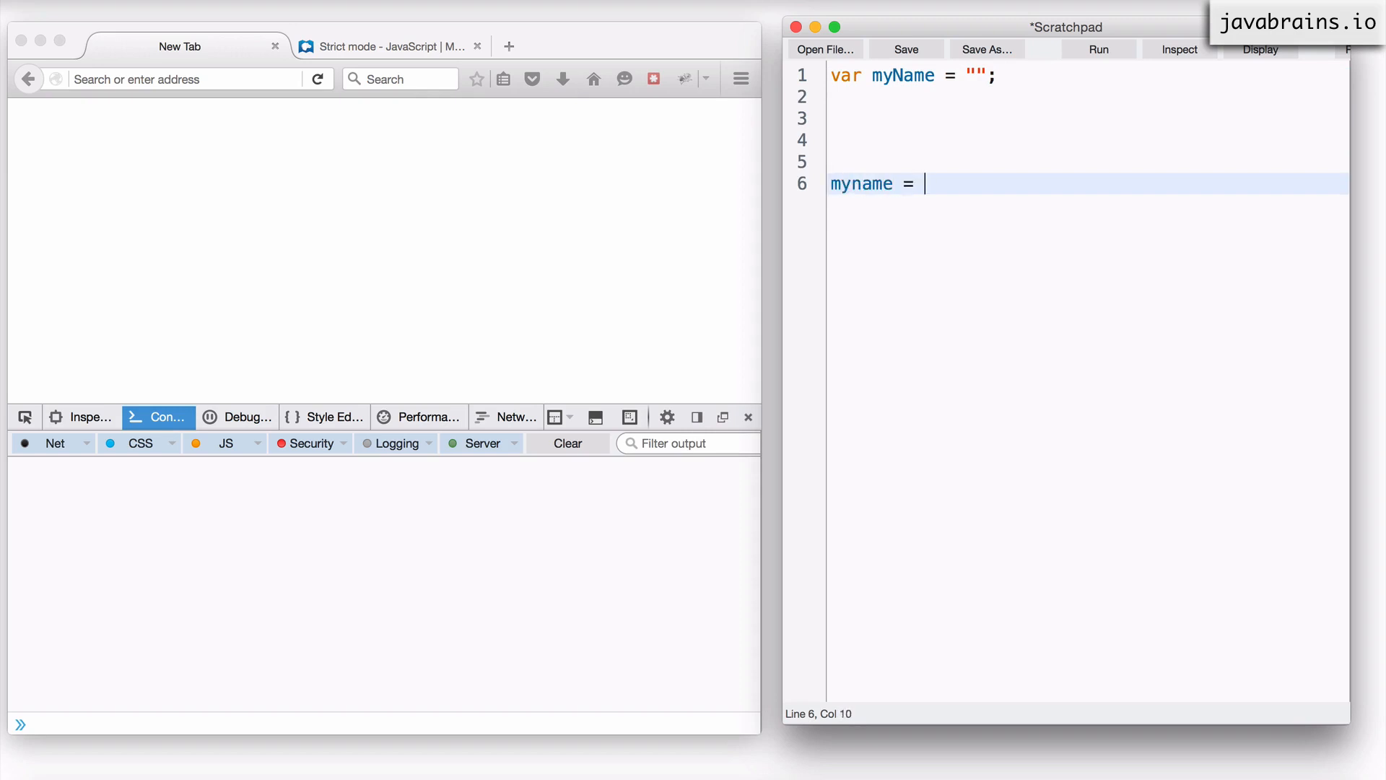
{"action": "type", "text": "\"Koushik\""}
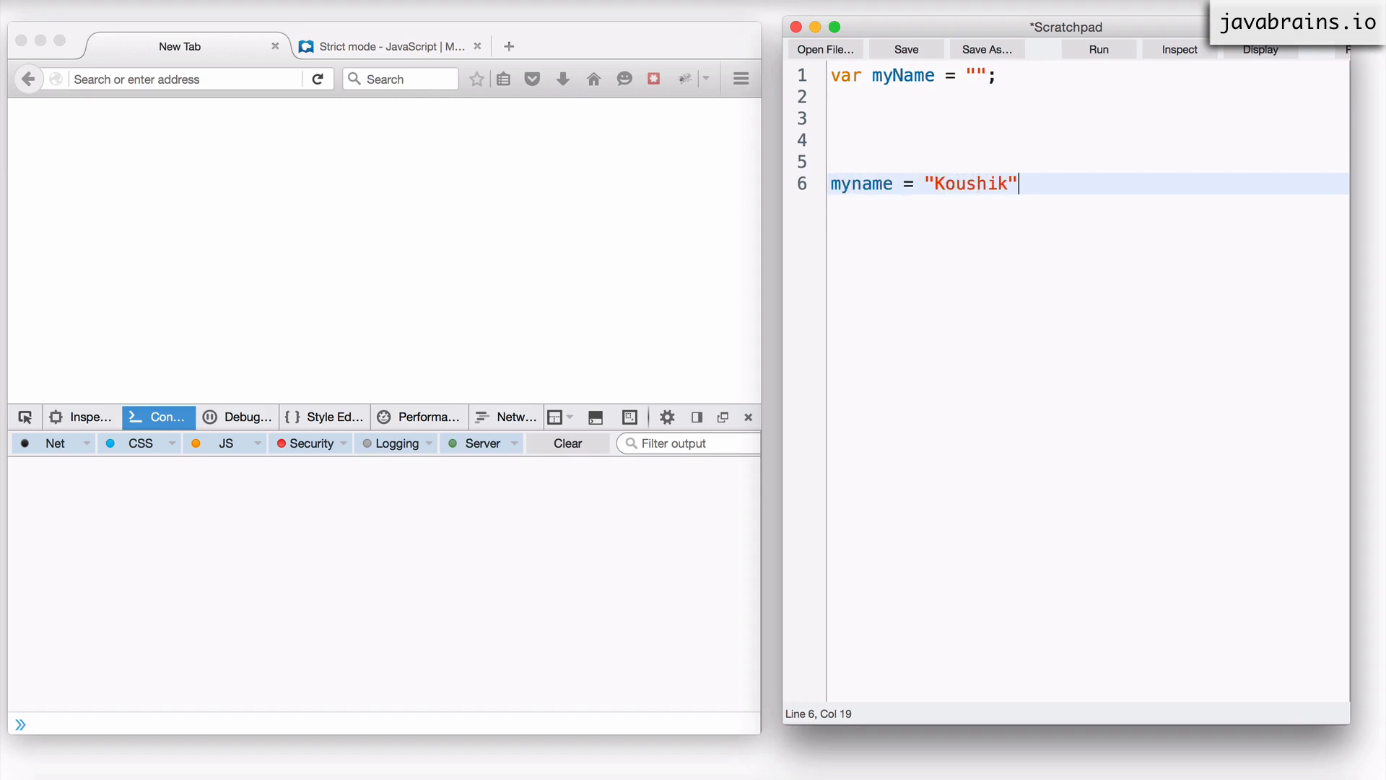
Step: Highlight the misspelled myname variable and its "Koushik" string to show the typo
{"action": "left_click", "coordinate": [852, 182]}
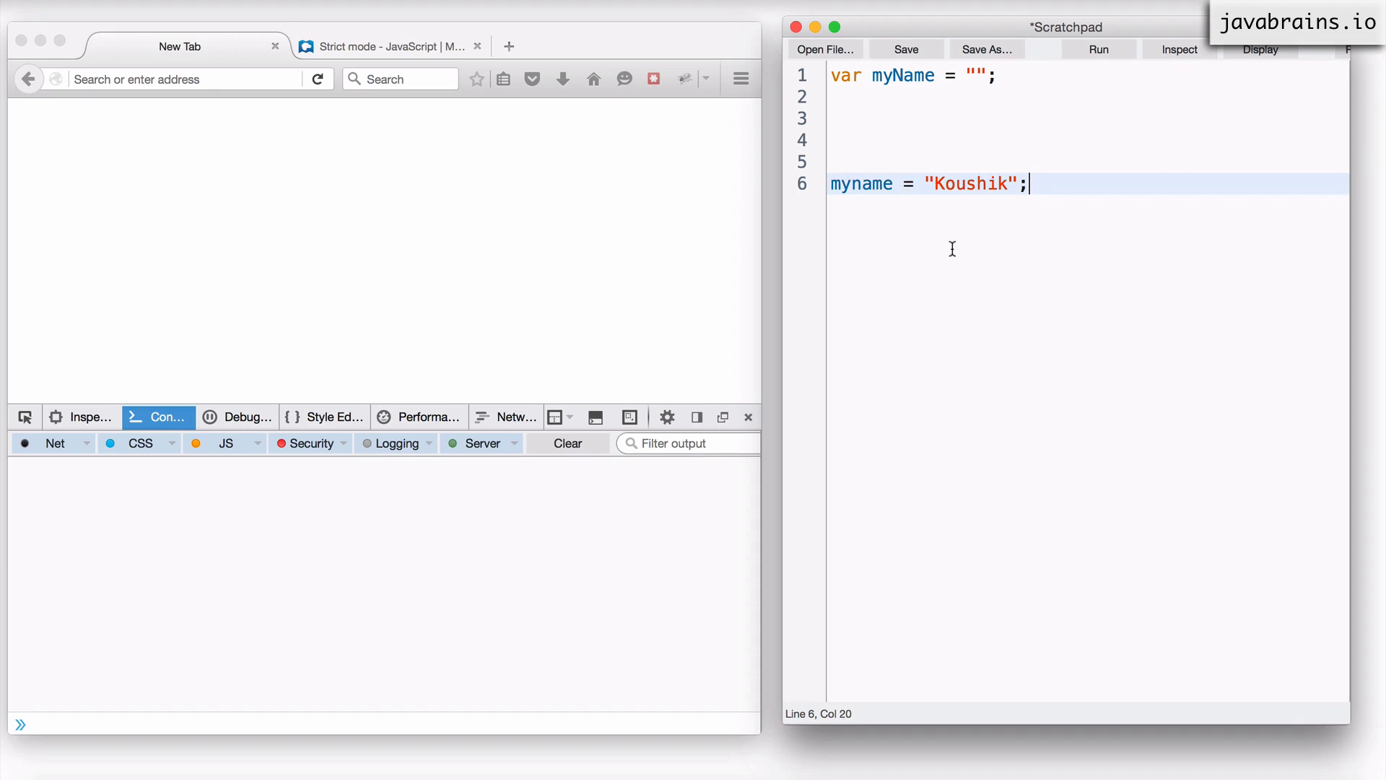
{"action": "double_click", "coordinate": [859, 184]}
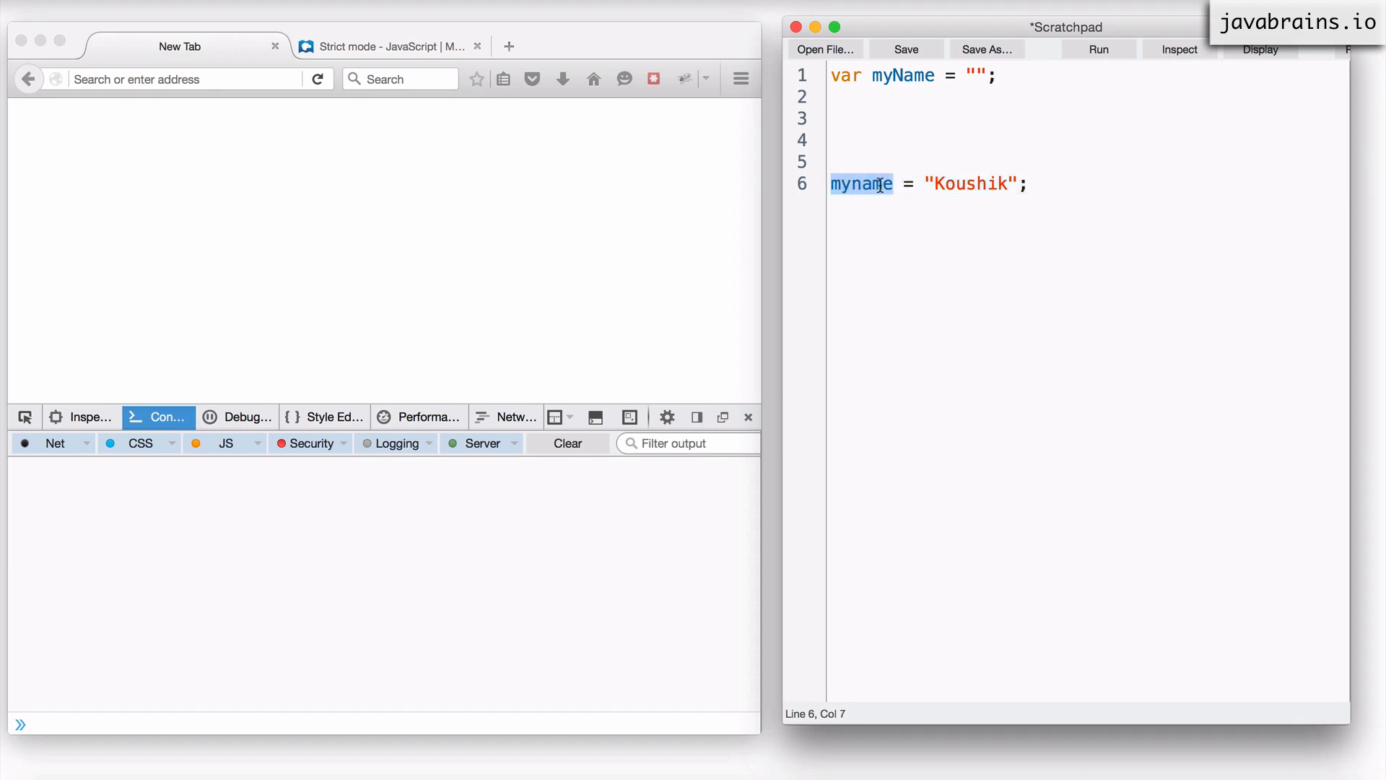
{"action": "left_click", "coordinate": [1031, 184]}
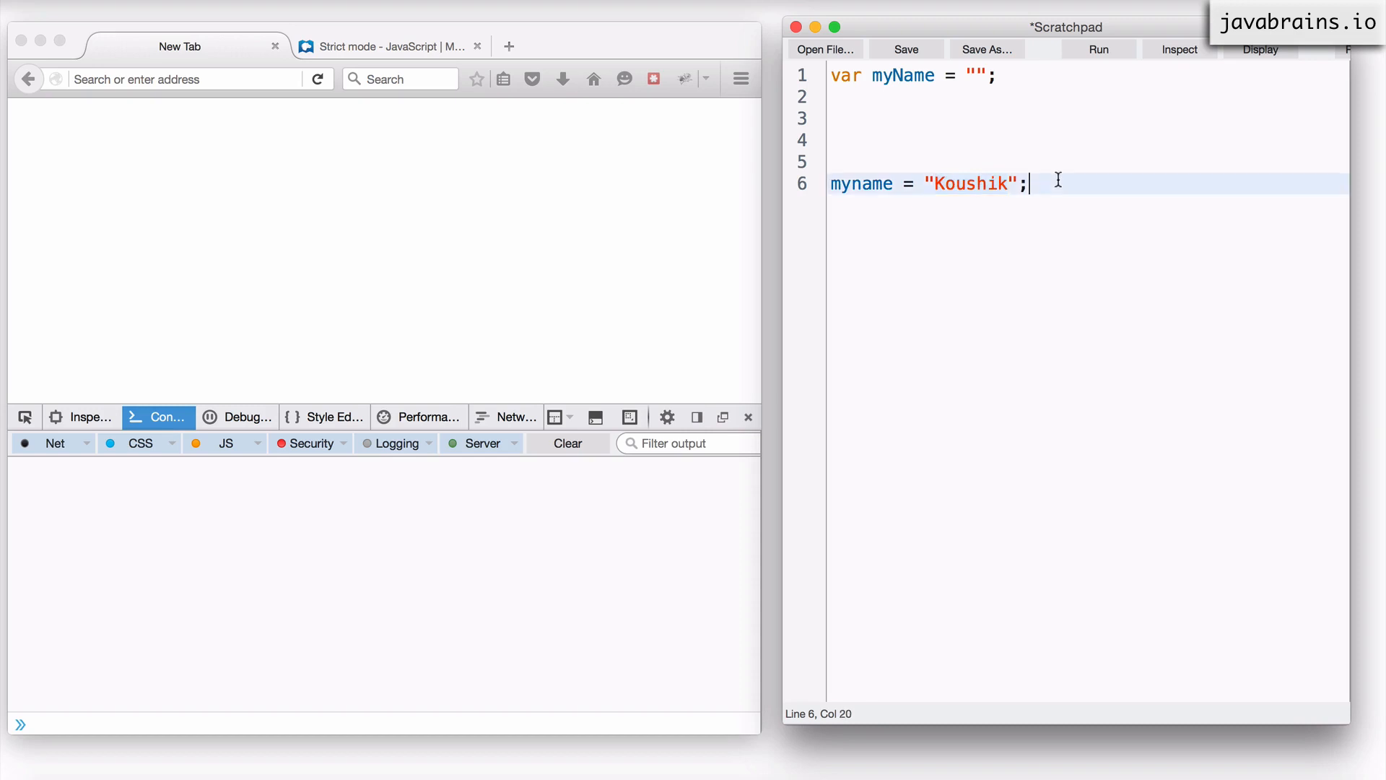
{"action": "left_click", "coordinate": [976, 182]}
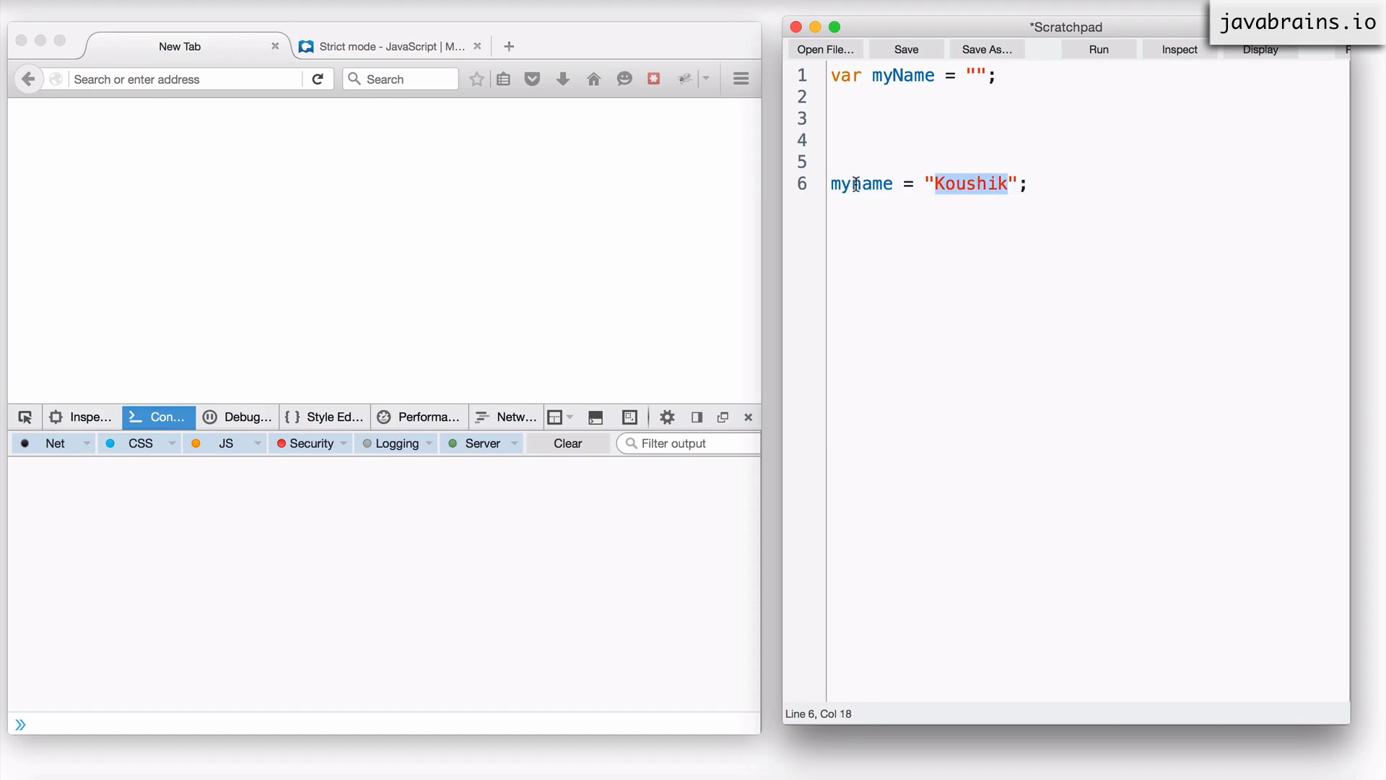
{"action": "double_click", "coordinate": [859, 184]}
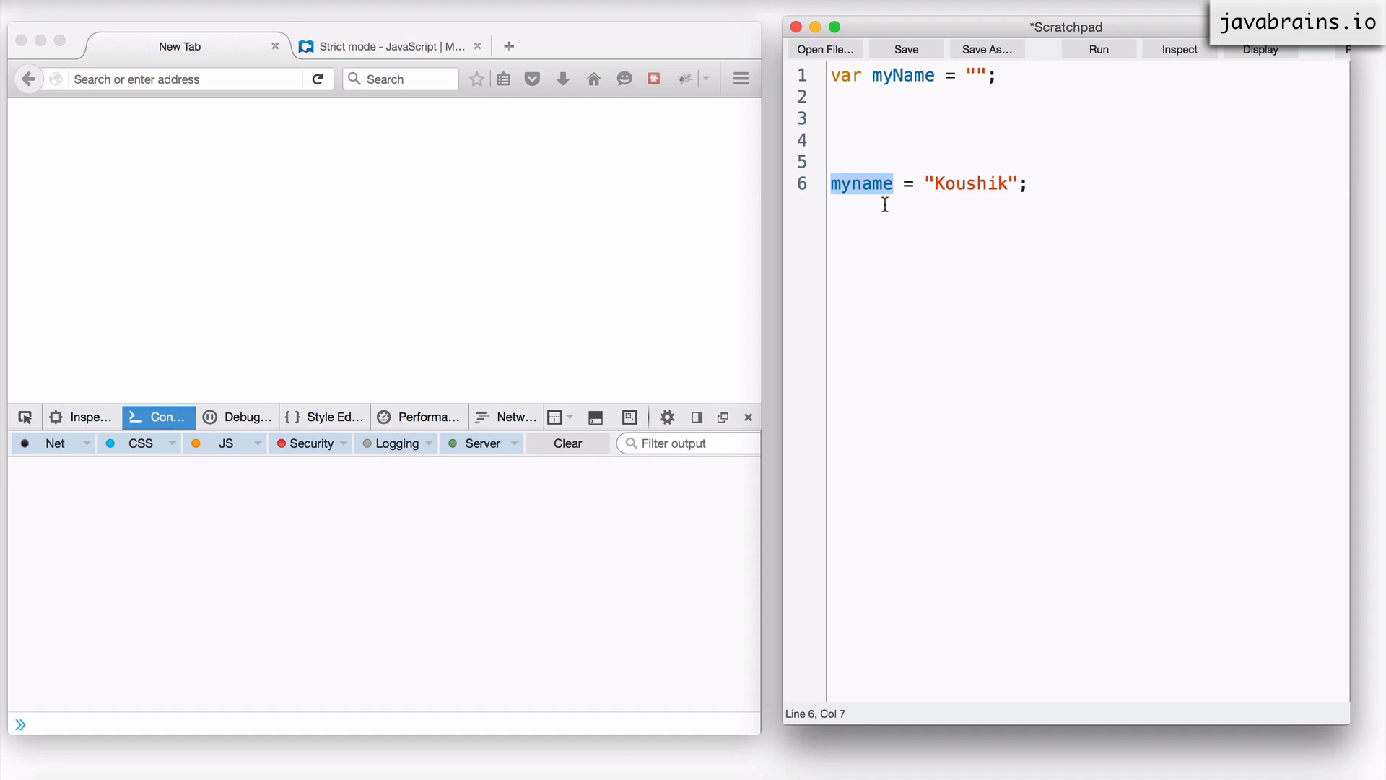
{"action": "left_click", "coordinate": [1032, 184]}
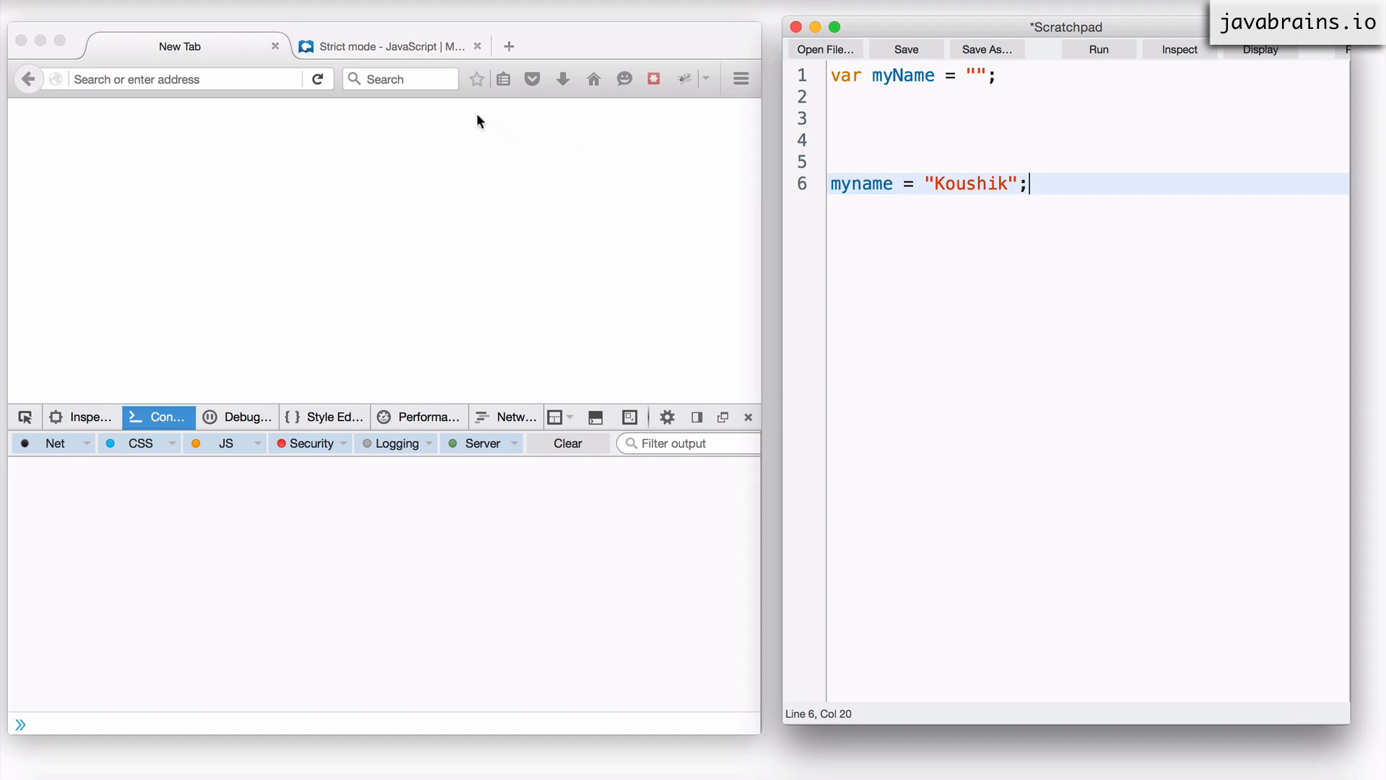
Step: Bring up the MDN Strict mode article and scroll to 'Invoking strict mode' for scripts
{"action": "left_click", "coordinate": [389, 46]}
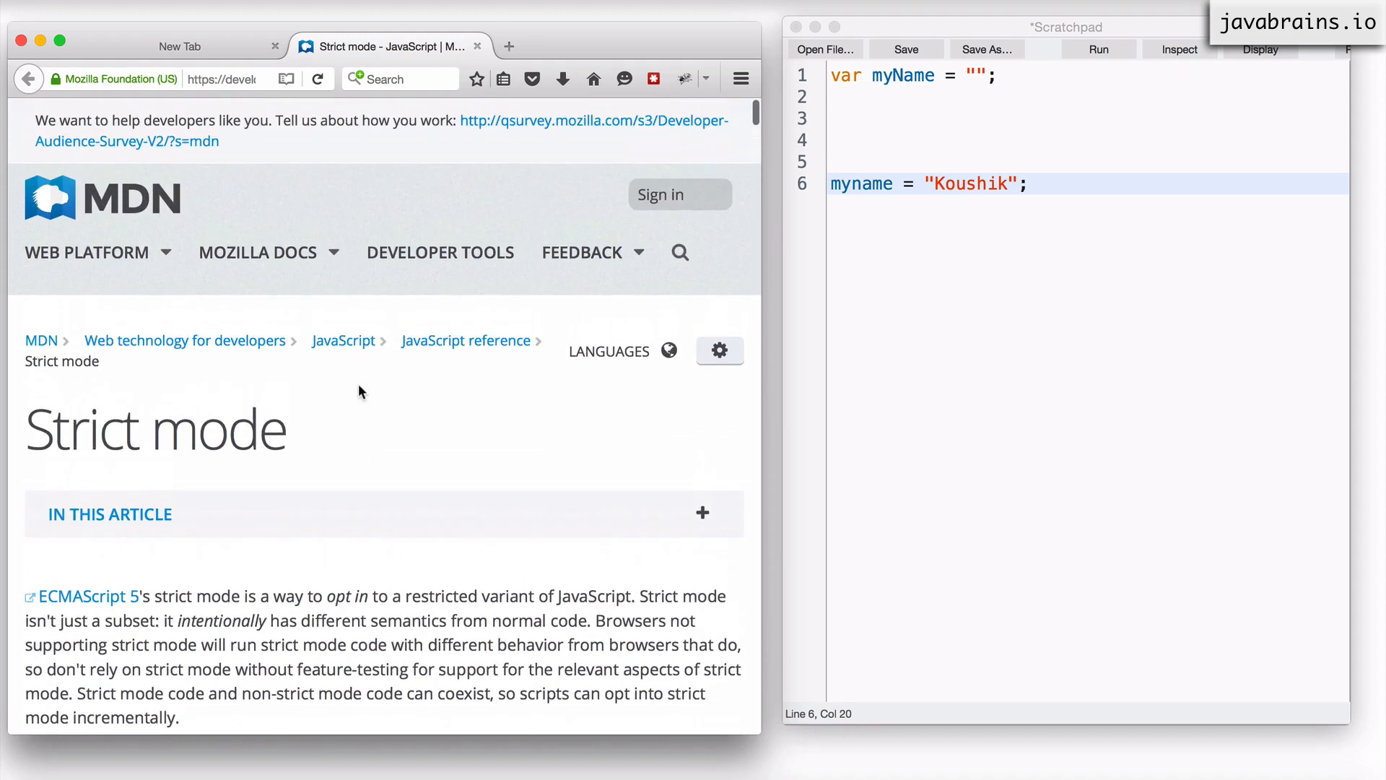
{"action": "scroll", "scroll_direction": "down", "scroll_amount": 3}
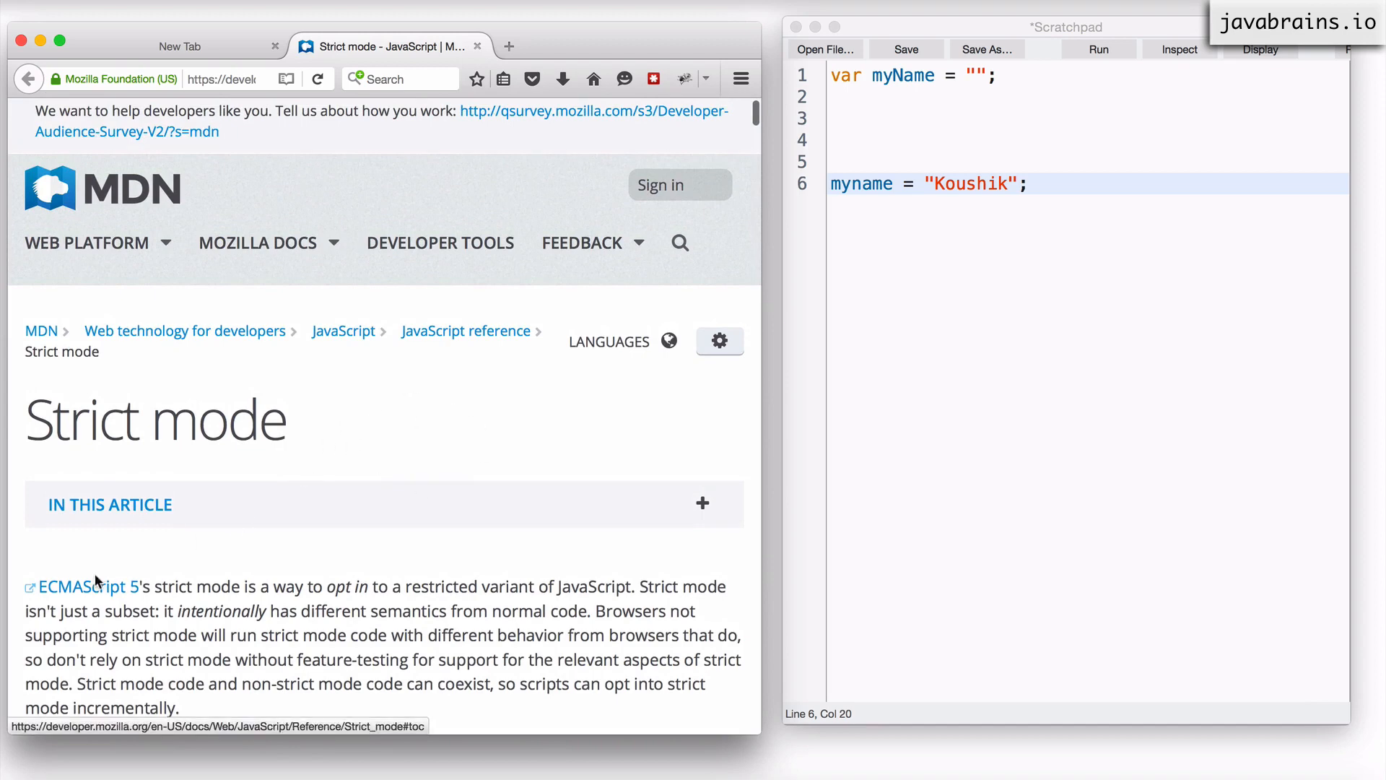
{"action": "mouse_move", "coordinate": [161, 595]}
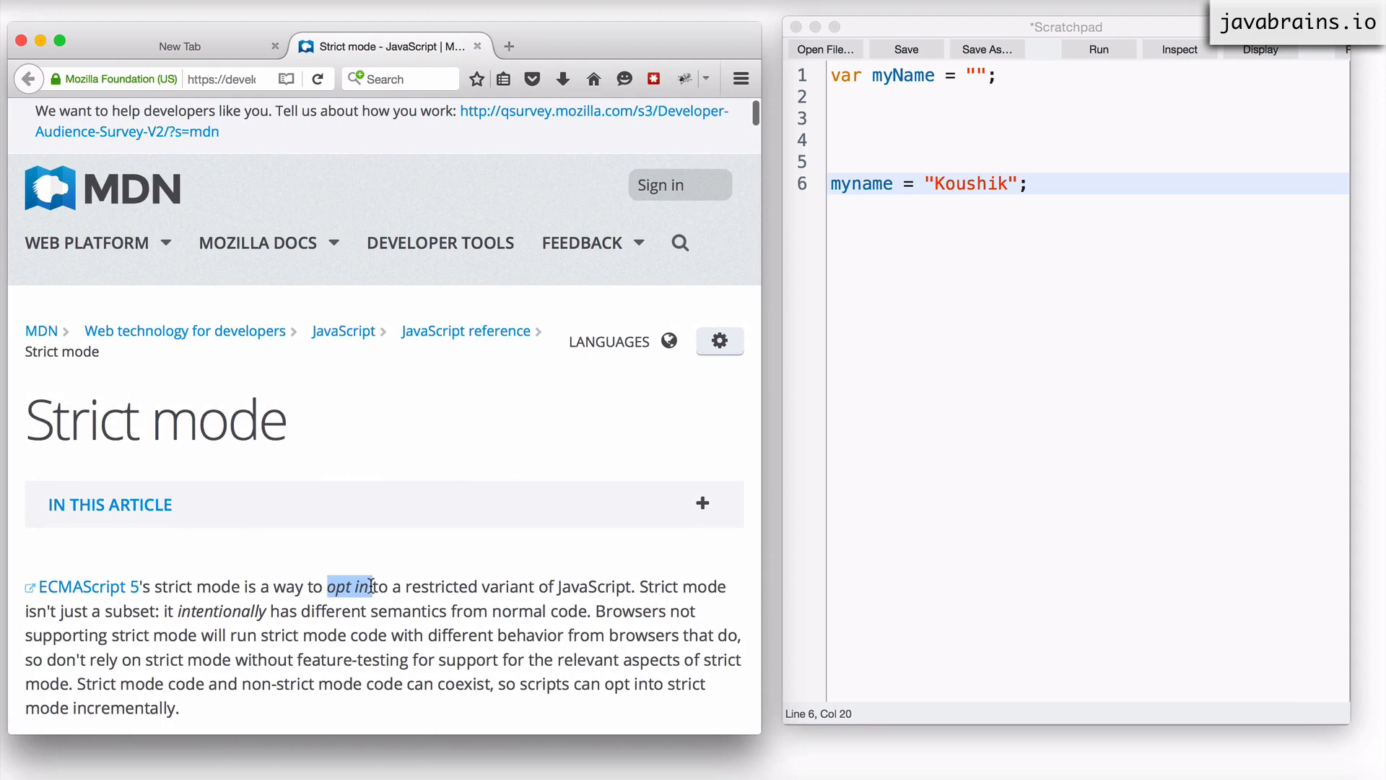
{"action": "left_click", "coordinate": [402, 587]}
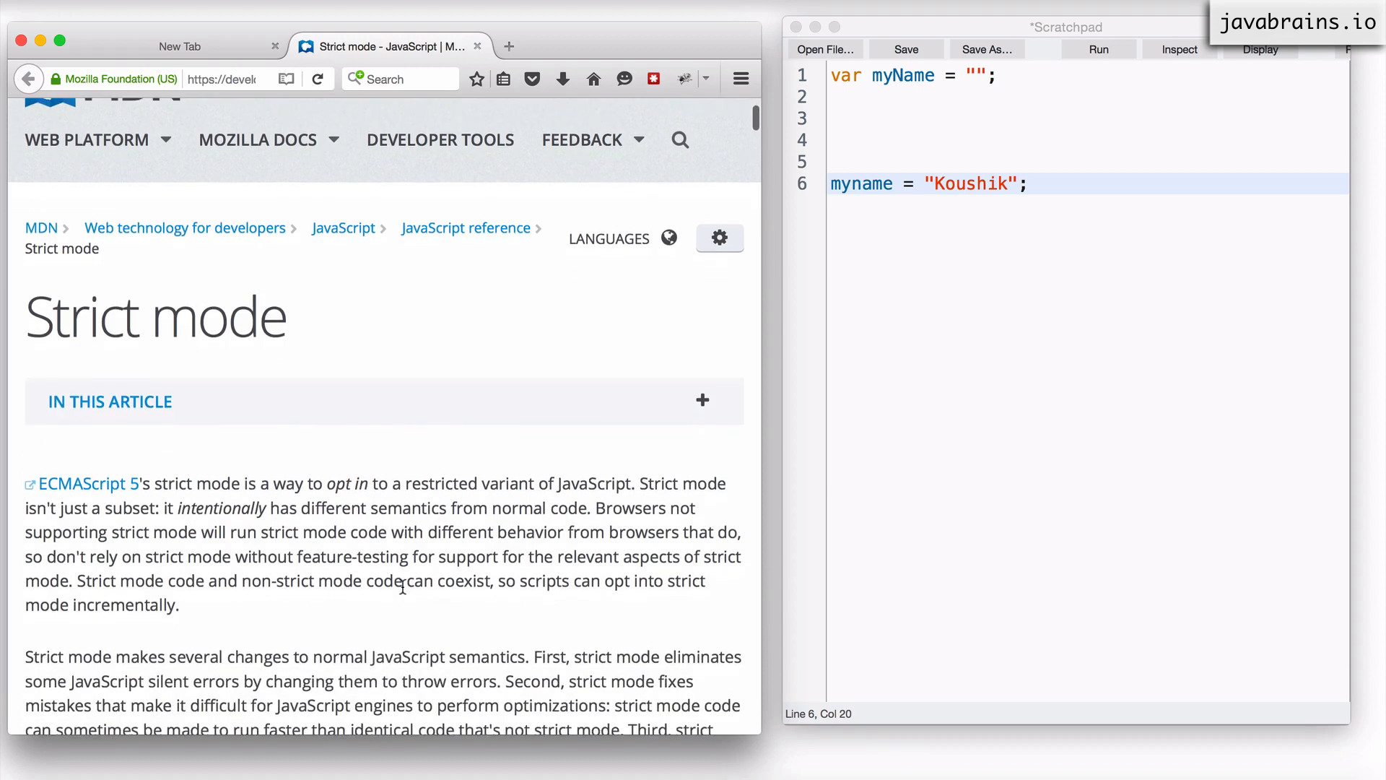
{"action": "scroll", "scroll_direction": "down", "scroll_amount": 3}
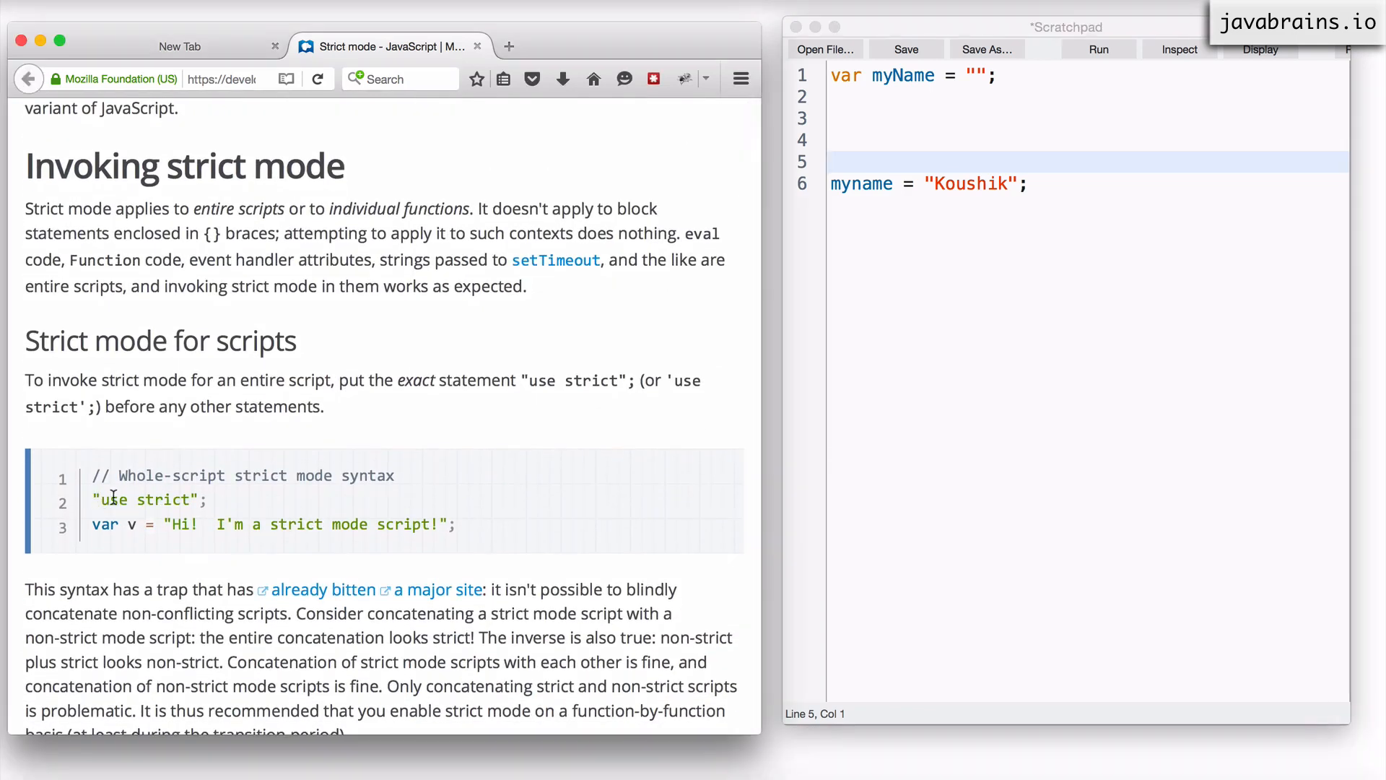
{"action": "double_click", "coordinate": [149, 500]}
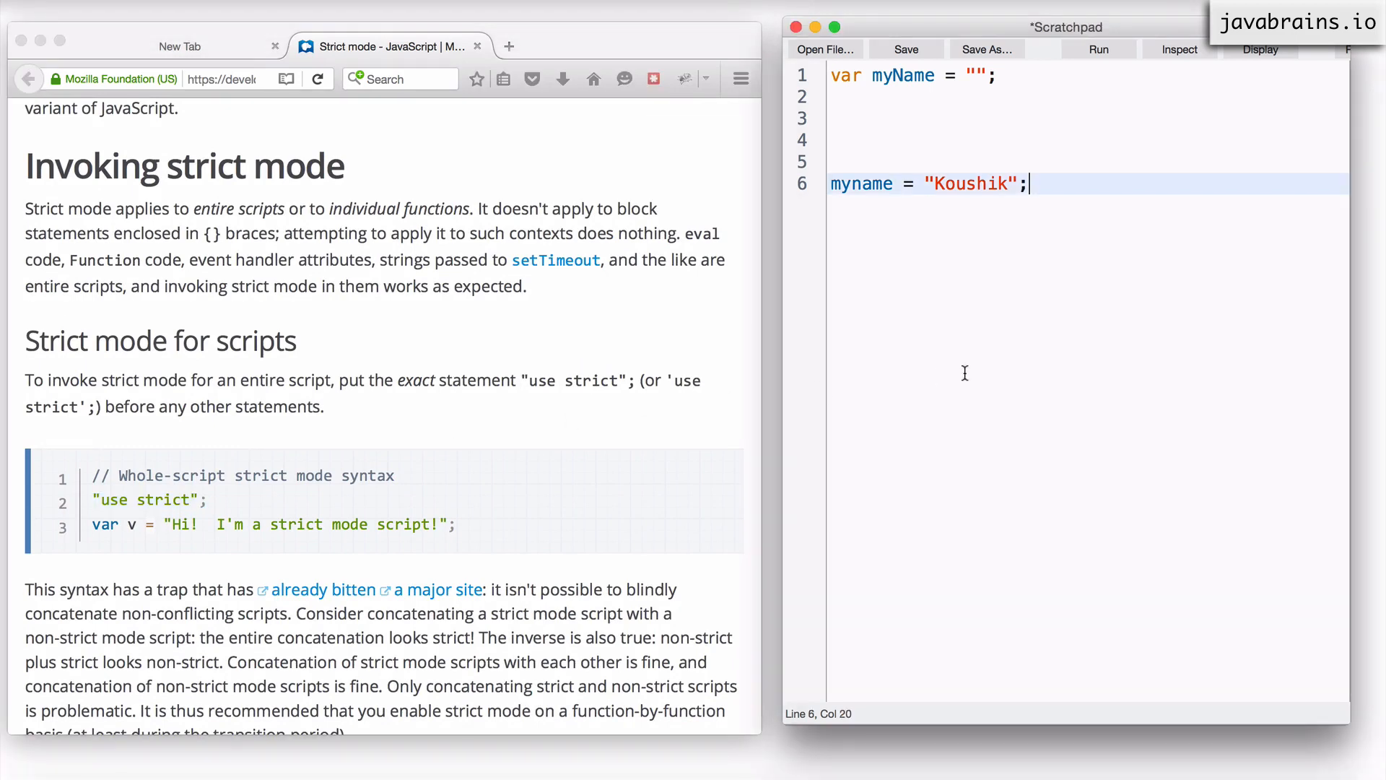
Step: Add a "use strict"; line at the top of the script, then select it for removal
{"action": "type", "text": "\"use strict\";"}
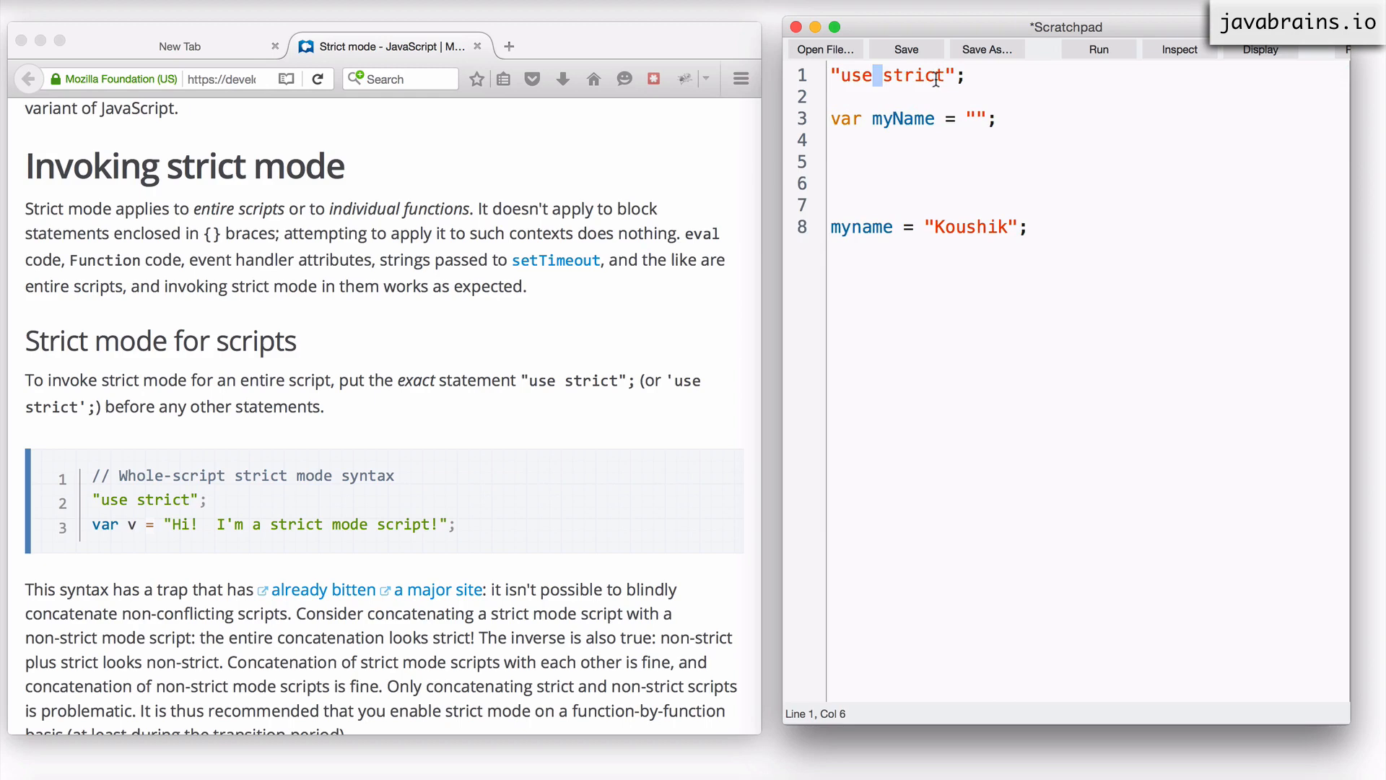
{"action": "left_click", "coordinate": [968, 75]}
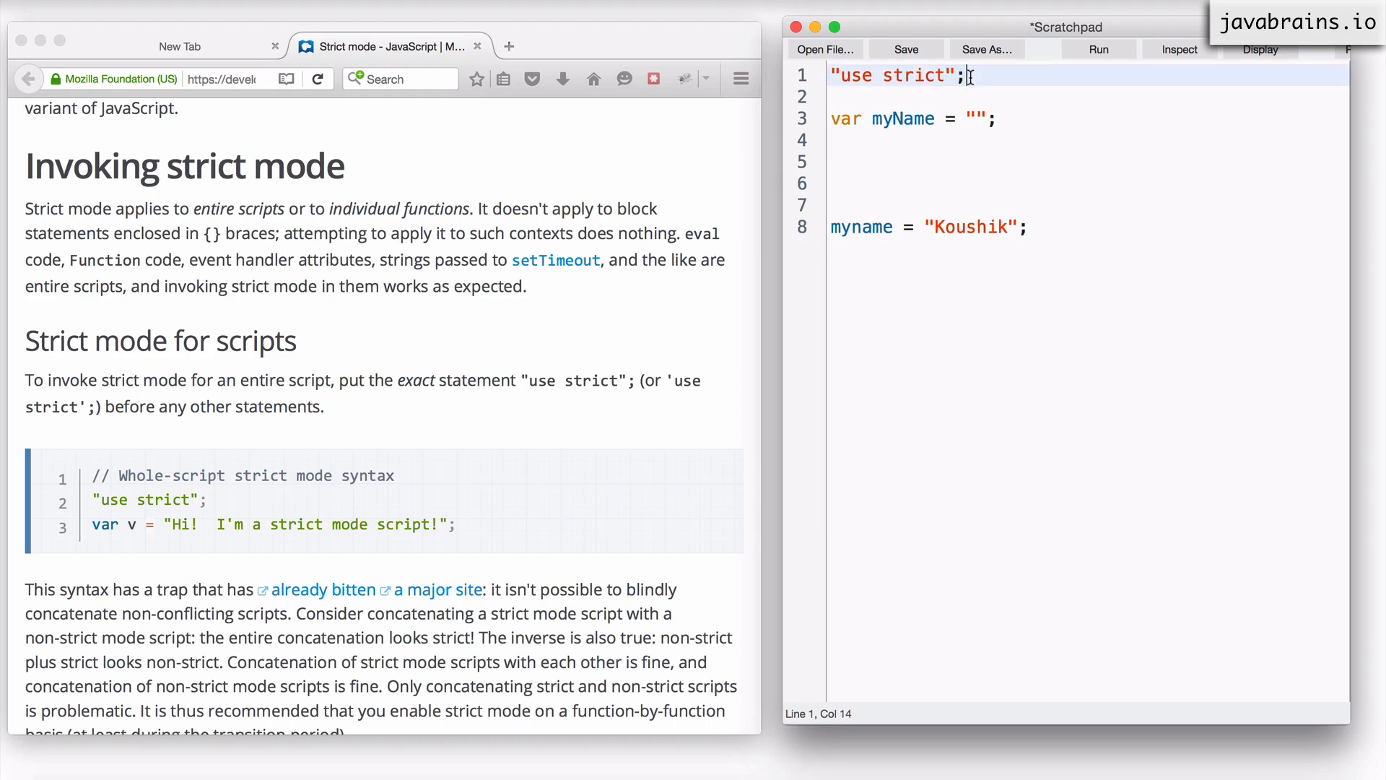
{"action": "left_click", "coordinate": [828, 75]}
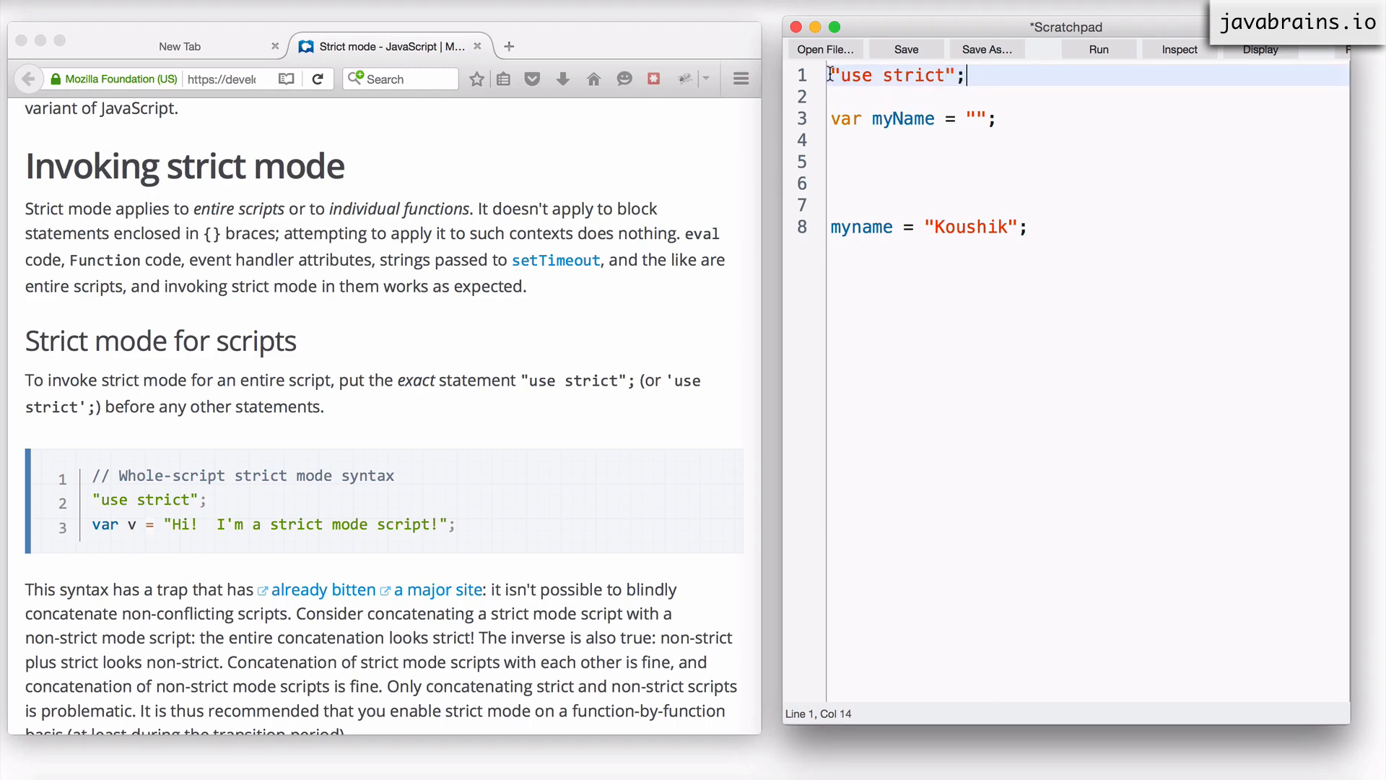
{"action": "left_click_drag", "start_coordinate": [827, 75], "coordinate": [1028, 228]}
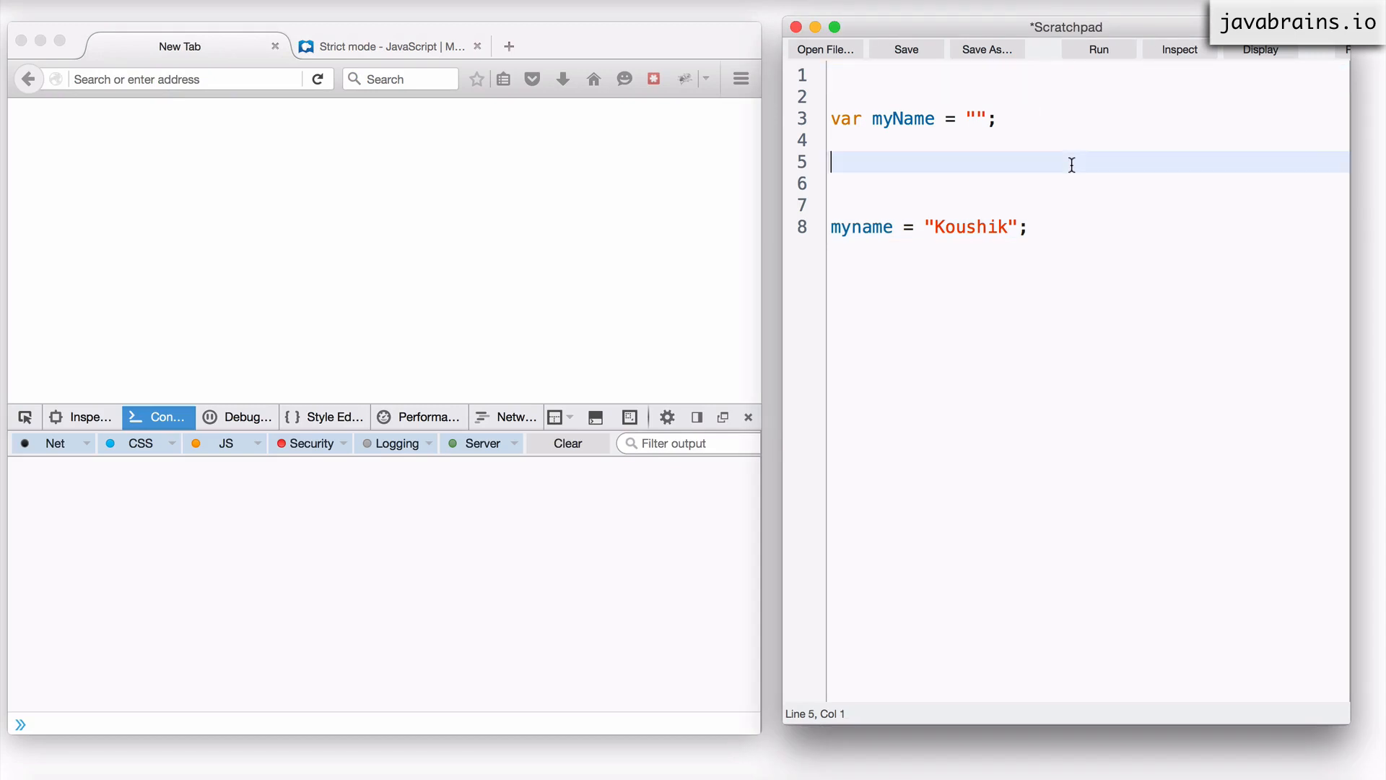
{"action": "mouse_move", "coordinate": [1142, 378]}
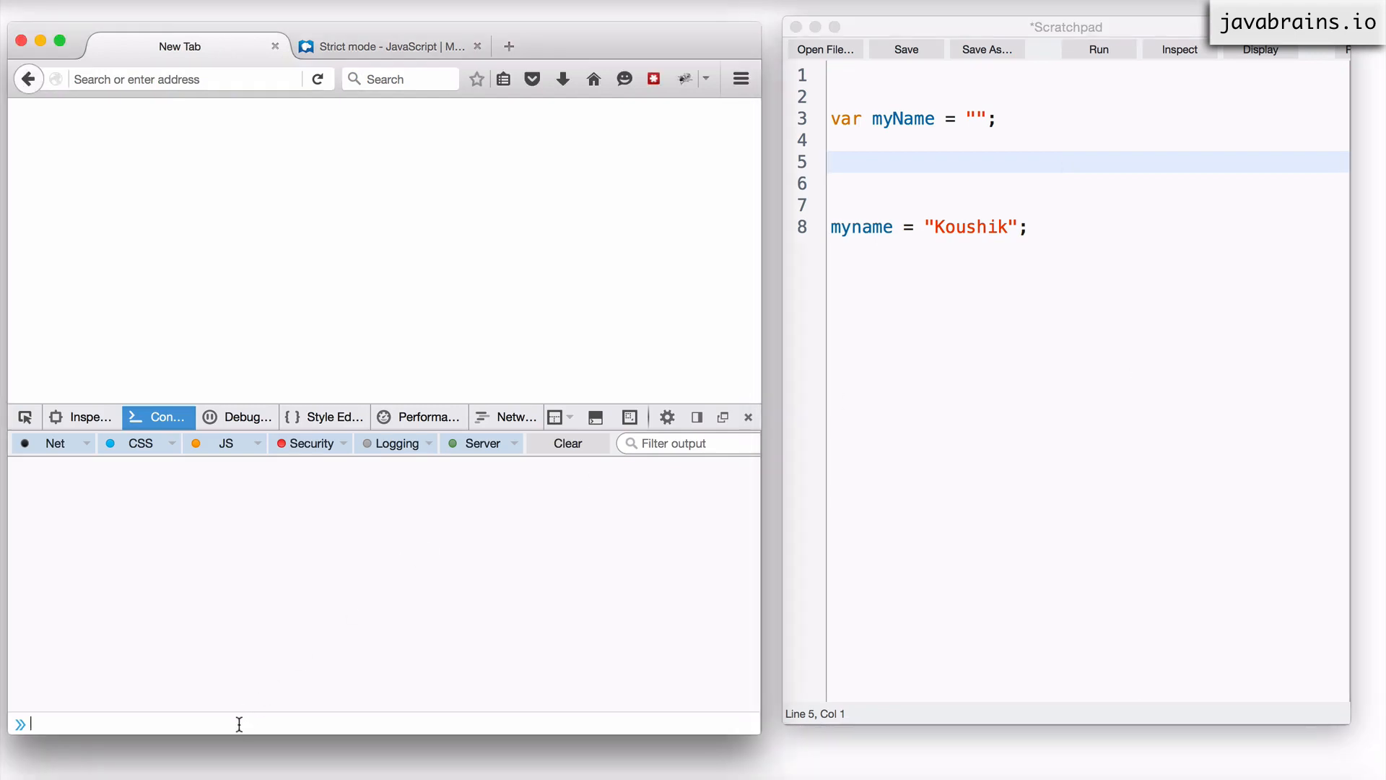
Step: Evaluate myname in the console, then restore "use strict"; in the script
{"action": "type", "text": "myname"}
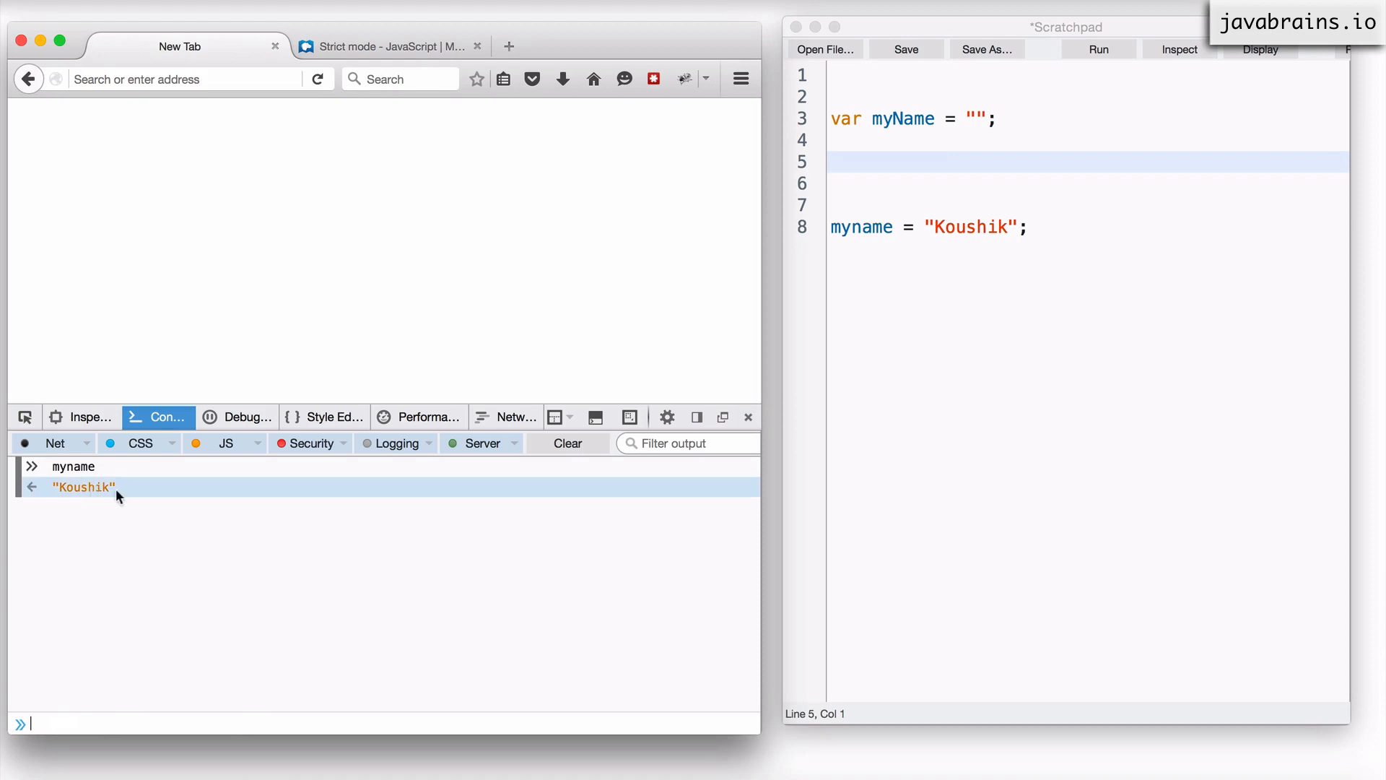
{"action": "type", "text": "\"use strict\";"}
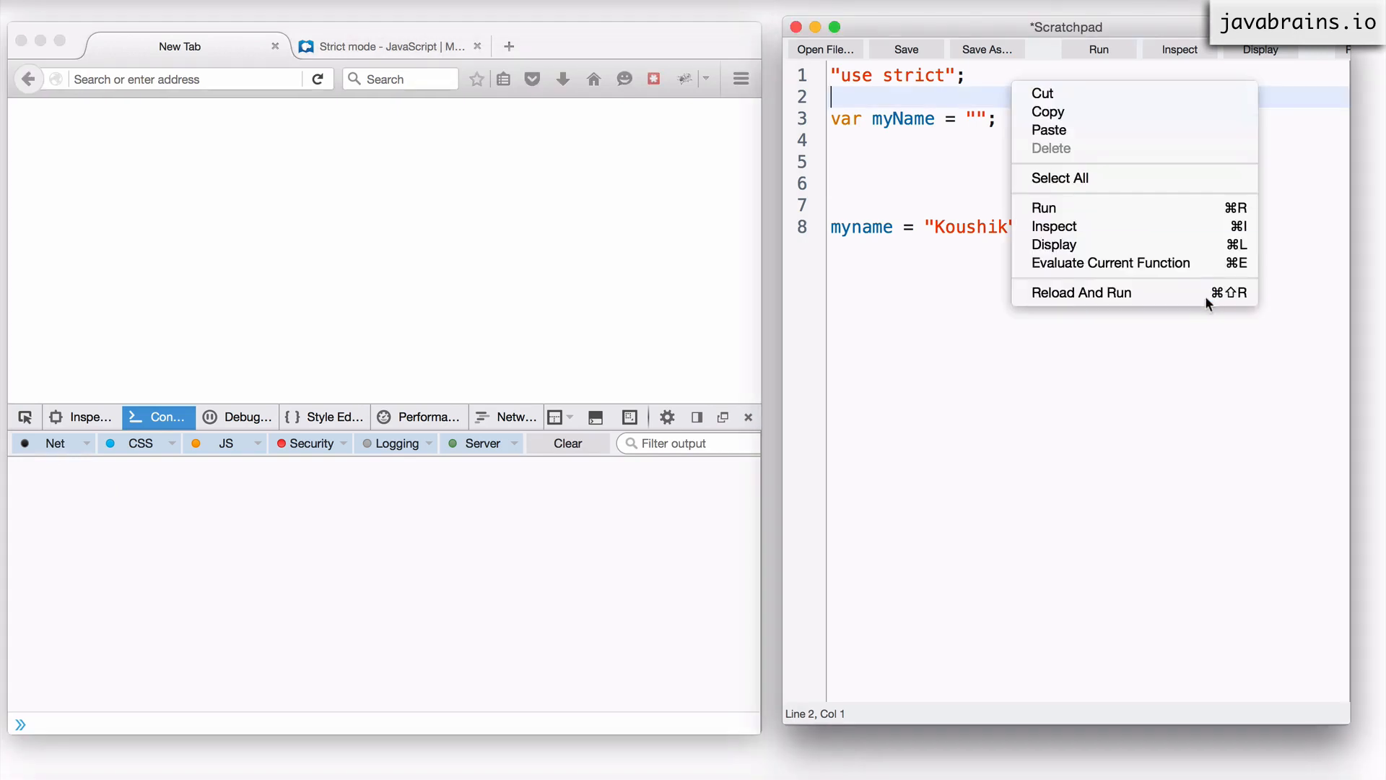
Step: Reload and run the strict-mode script, then retype Koushik in the myname string
{"action": "left_click", "coordinate": [1043, 207]}
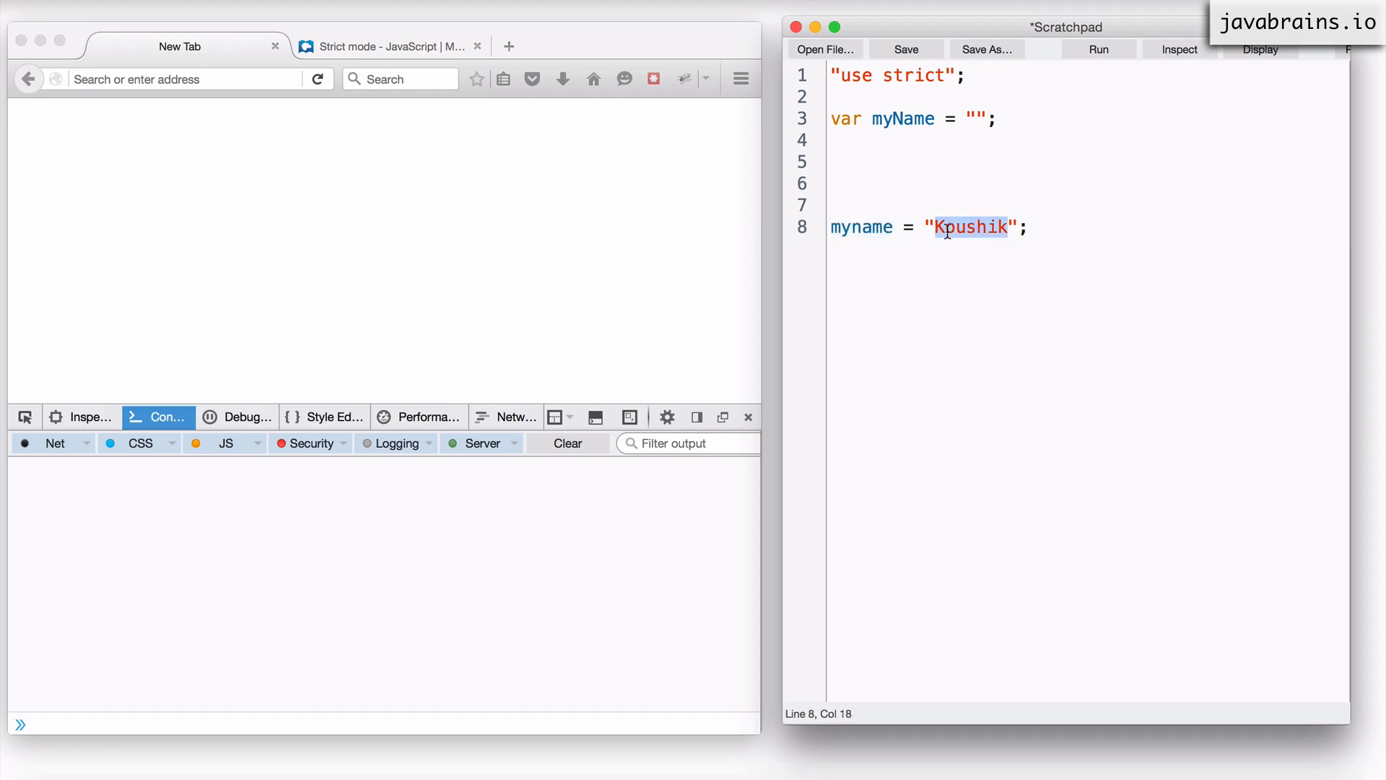
{"action": "type", "text": "Koushik"}
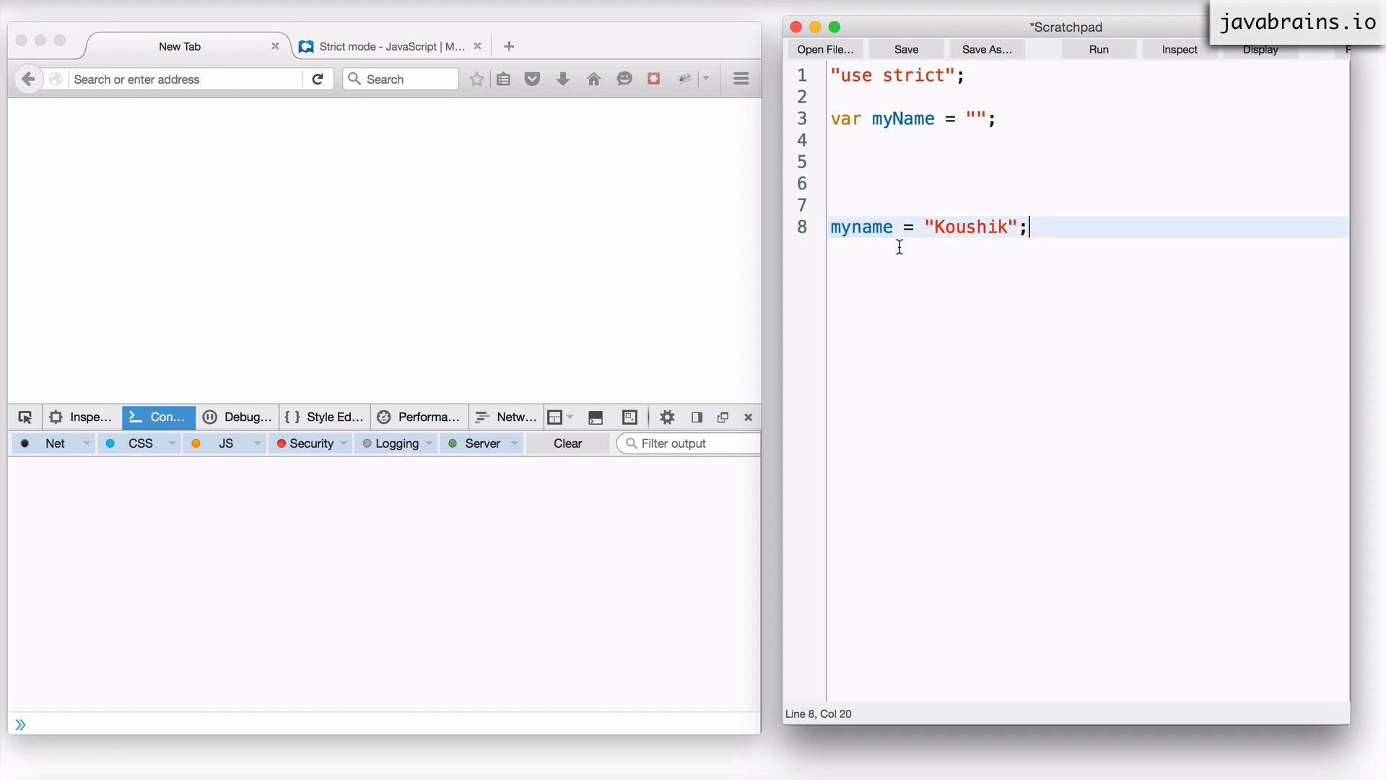
{"action": "mouse_move", "coordinate": [807, 113]}
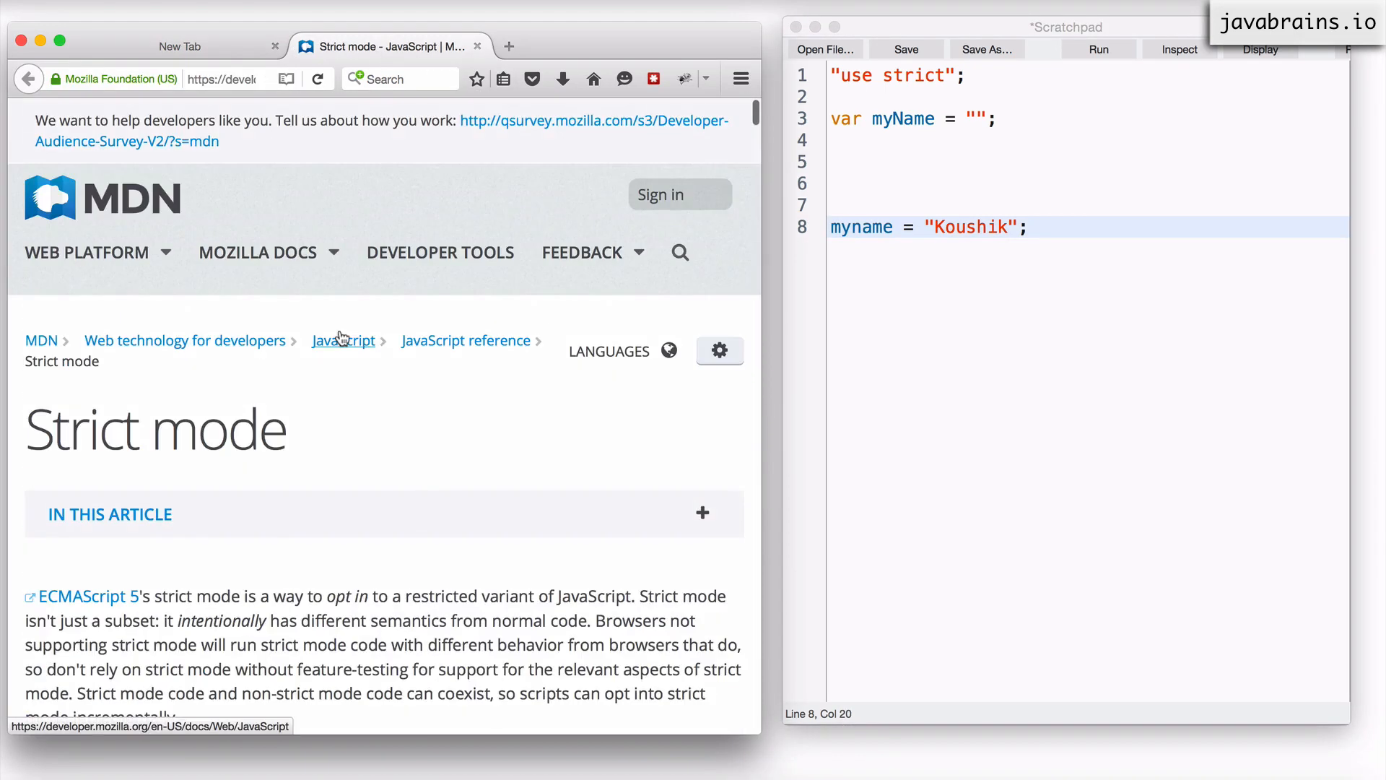
Step: Scroll through the MDN Strict mode introduction, then return to the blank console tab
{"action": "scroll", "scroll_direction": "down", "scroll_amount": 3}
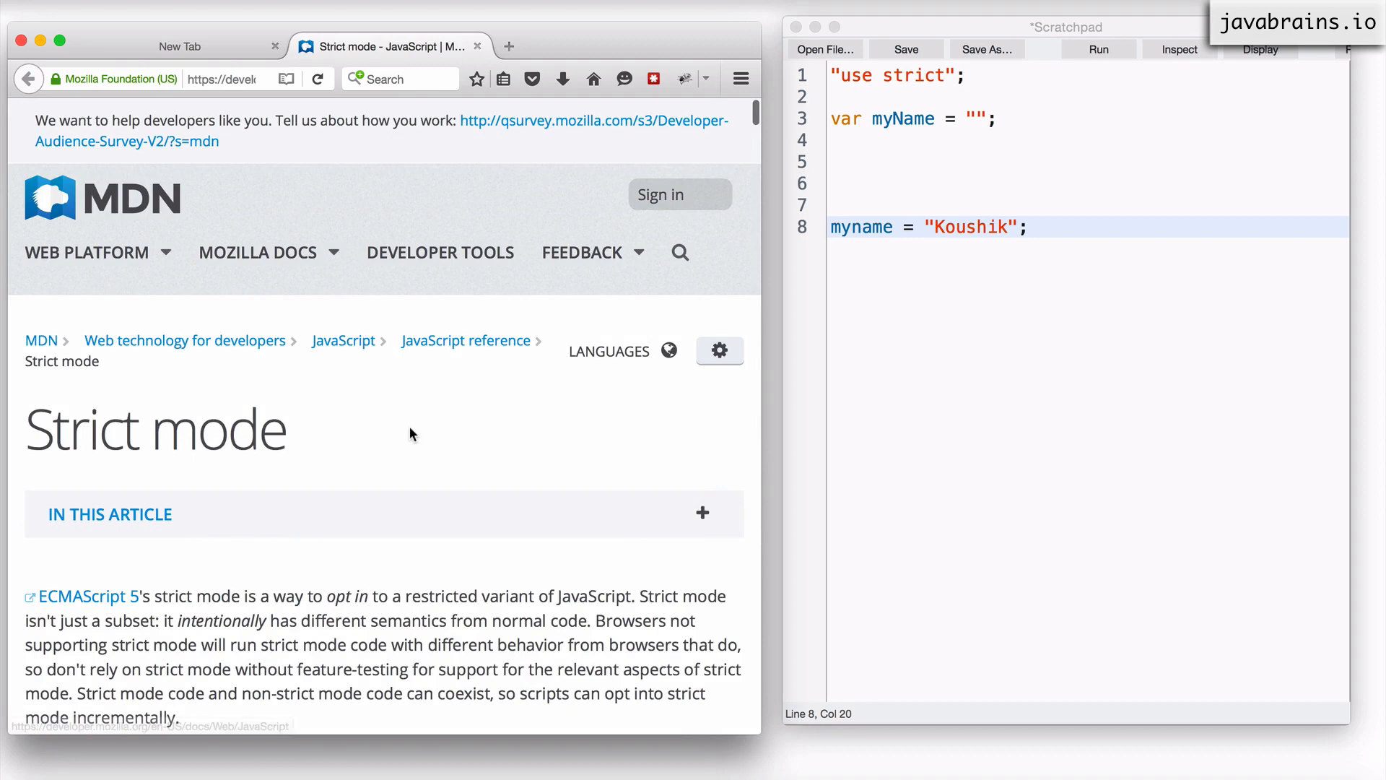
{"action": "left_click", "coordinate": [944, 75]}
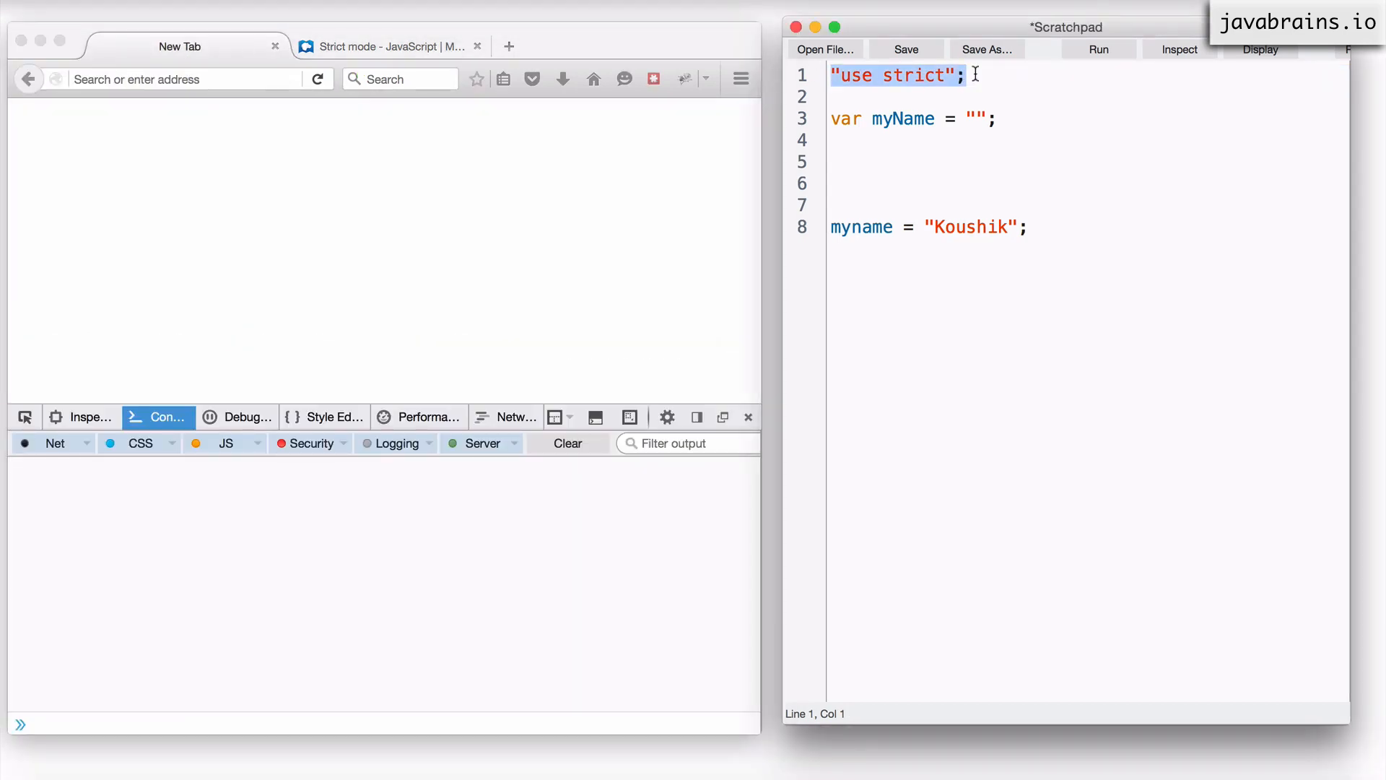
Step: Clear the "use strict"; line at the script's top, leaving blank lines above myName
{"action": "left_click", "coordinate": [973, 75]}
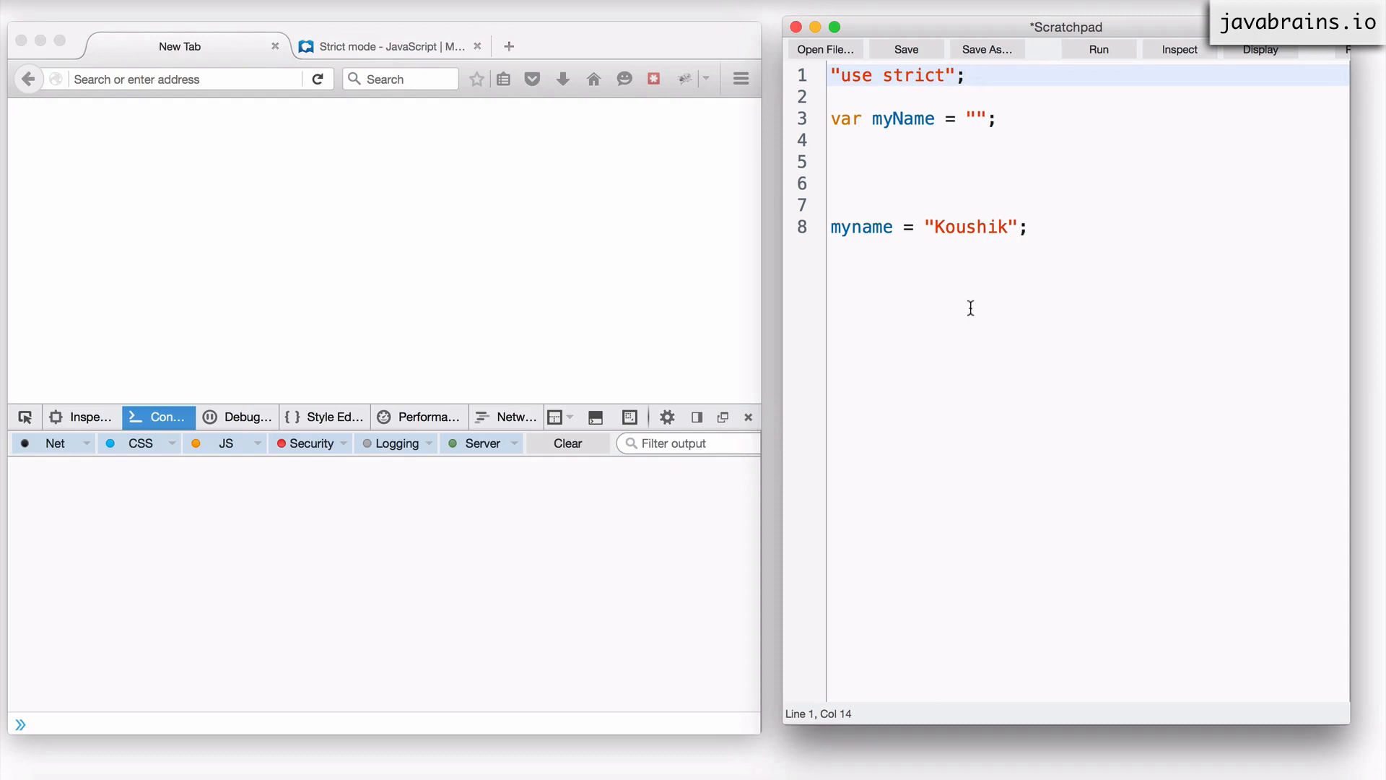
{"action": "left_click", "coordinate": [1001, 94]}
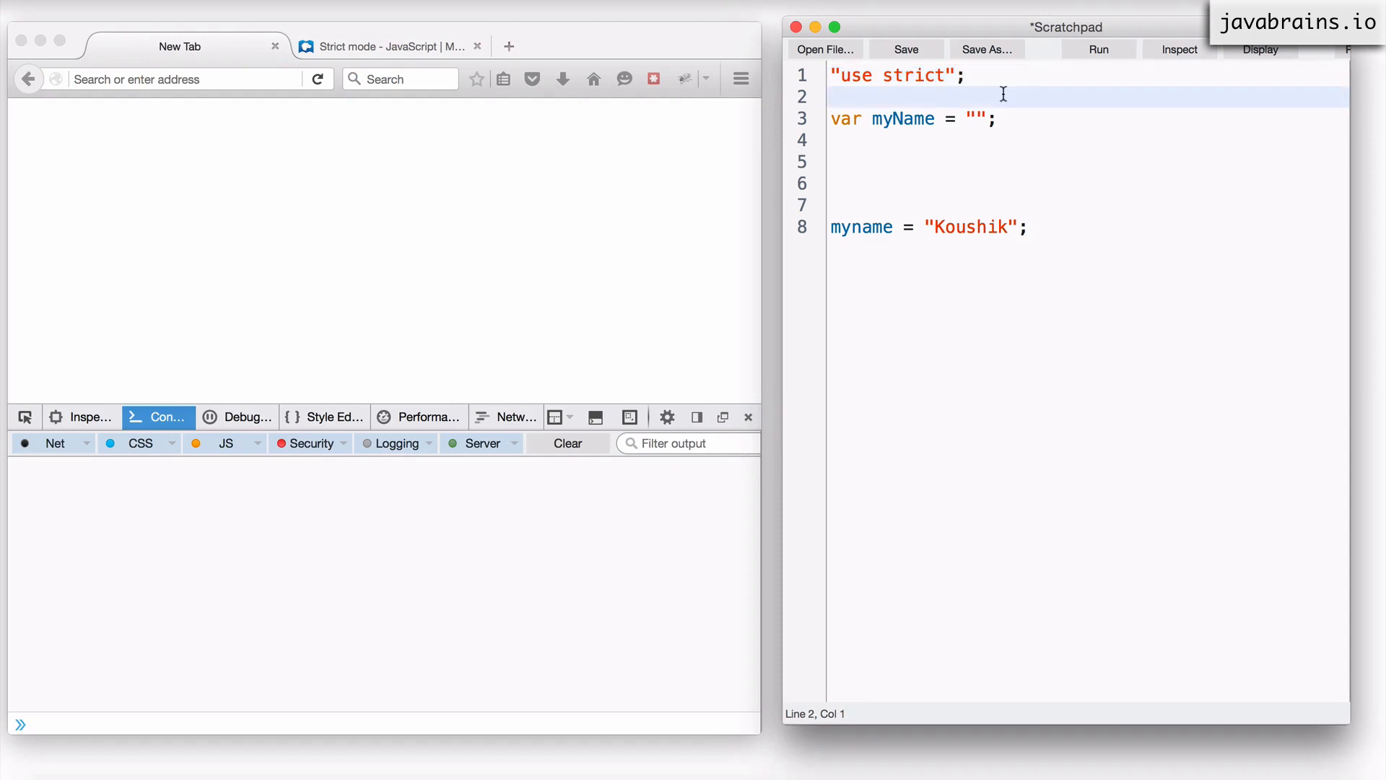
{"action": "left_click", "coordinate": [970, 75]}
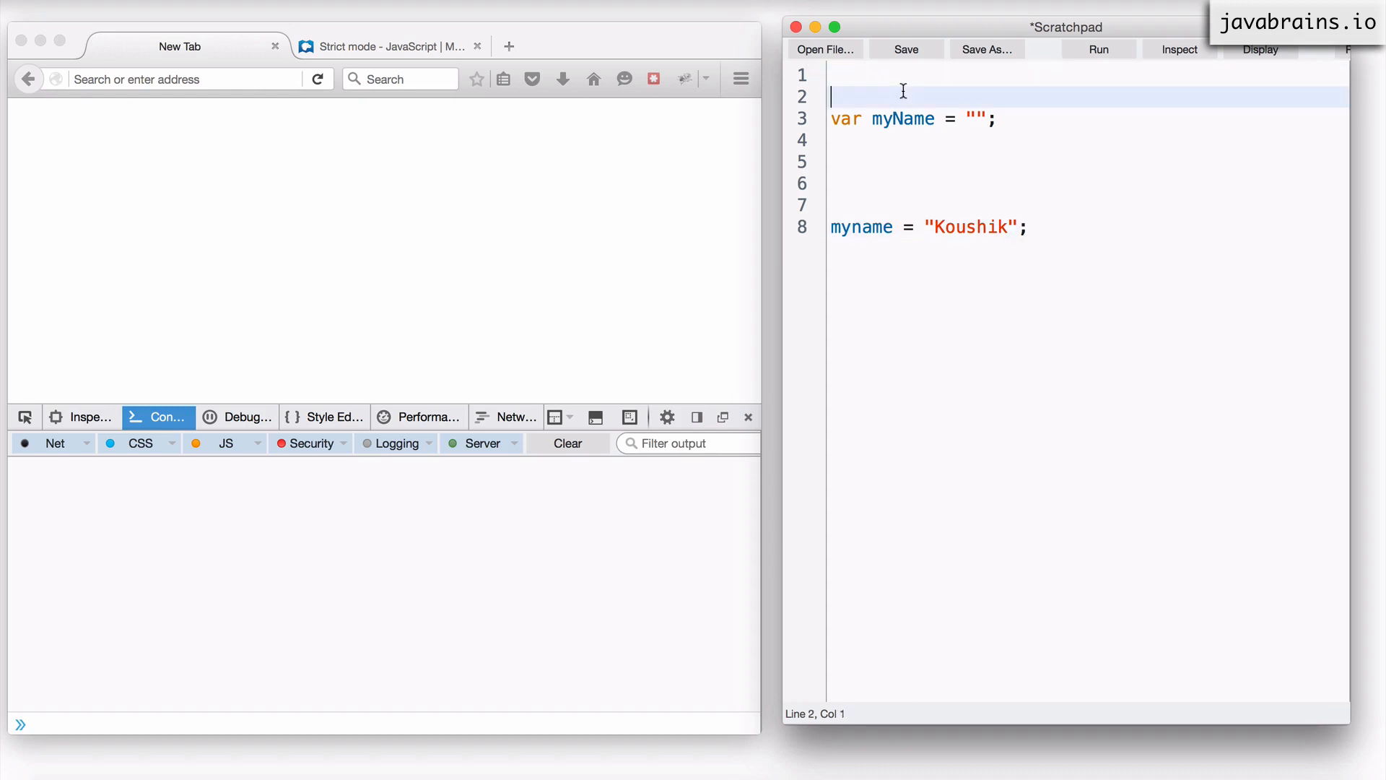
Step: Enclose both myName lines in function myCode() { } with "use strict"; first
{"action": "type", "text": "func"}
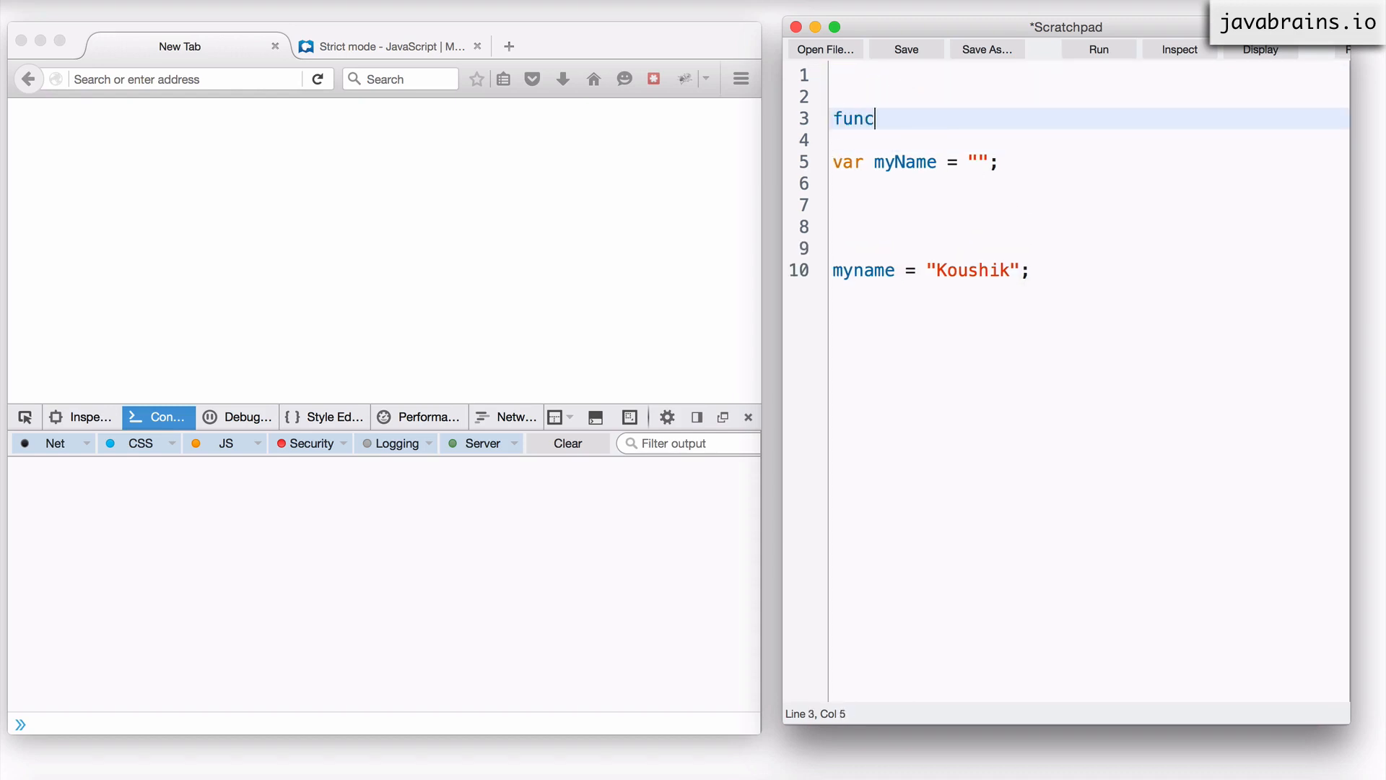
{"action": "type", "text": "tion myCode"}
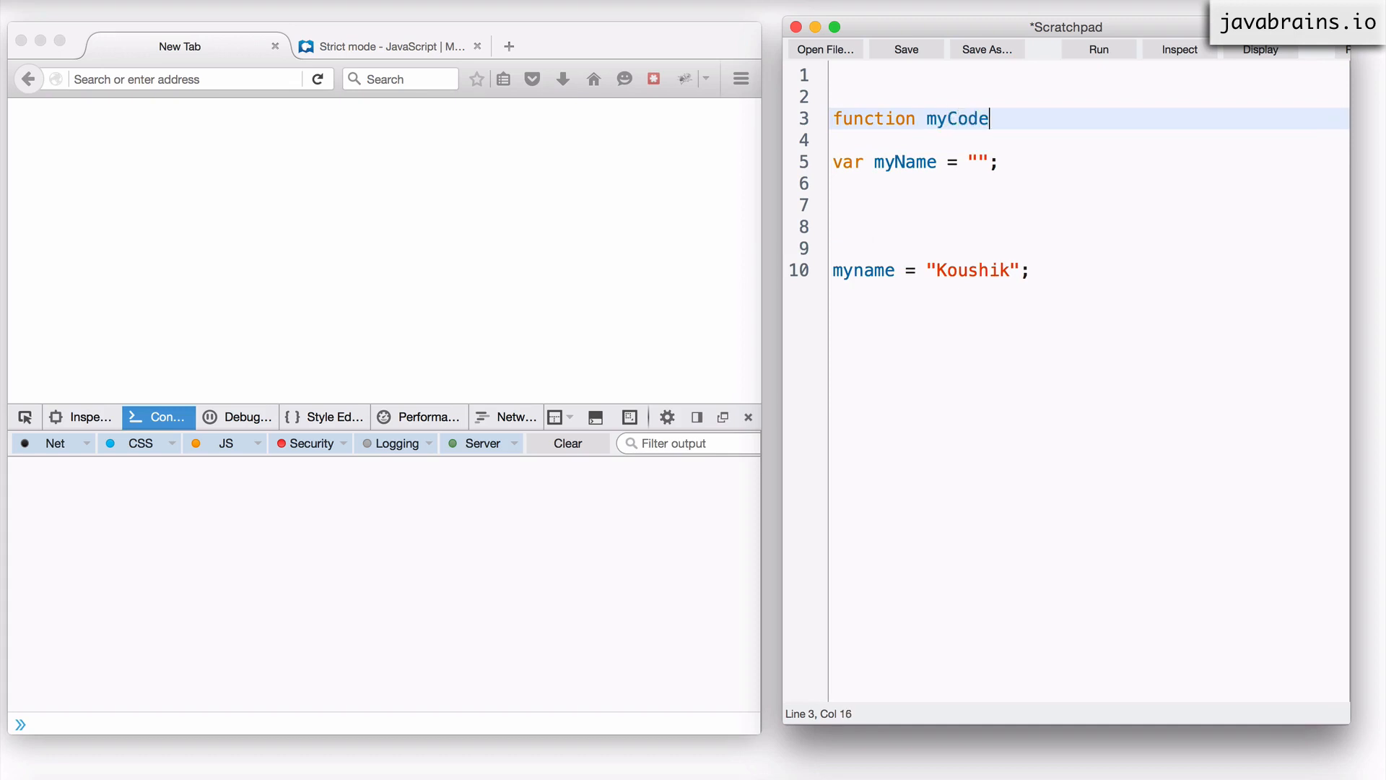
{"action": "type", "text": "() {"}
{"action": "type", "text": "}"}
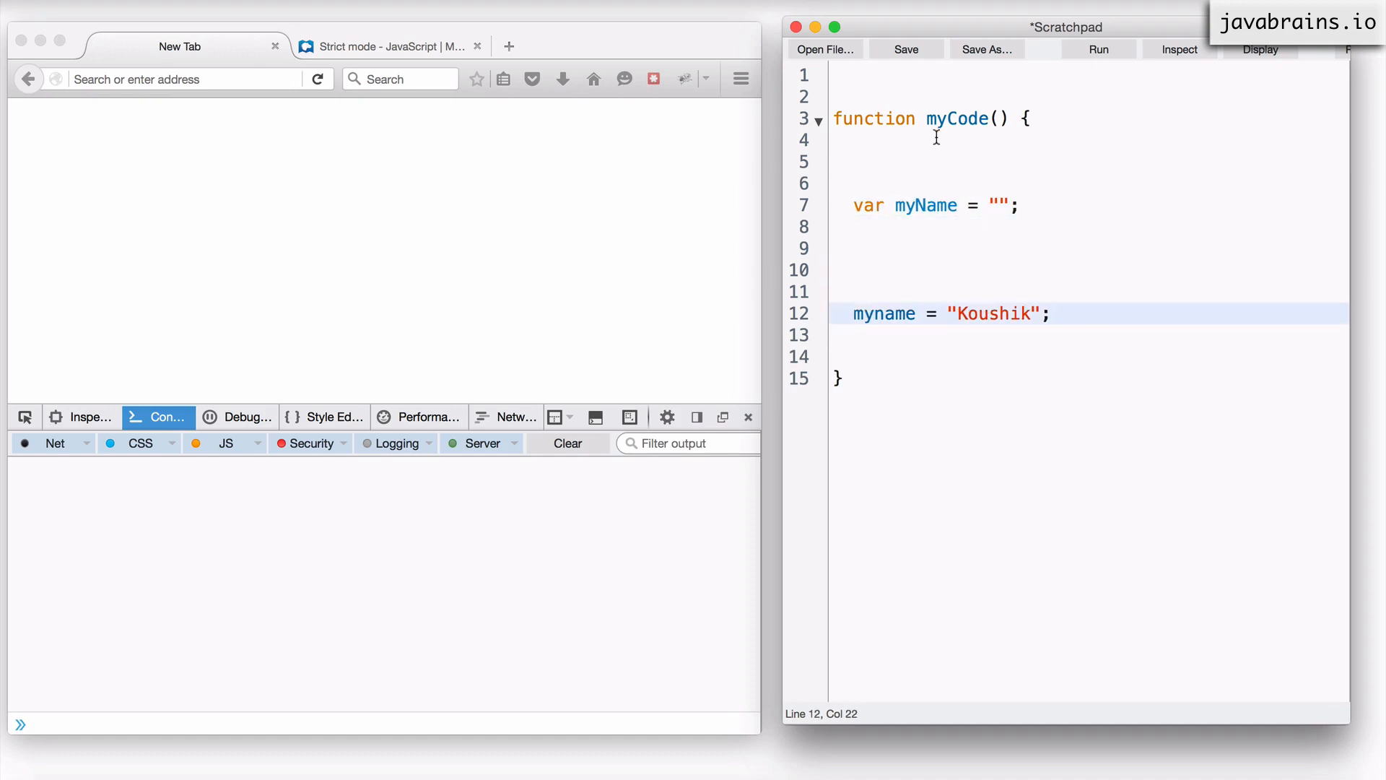
{"action": "type", "text": "\"use strict\";"}
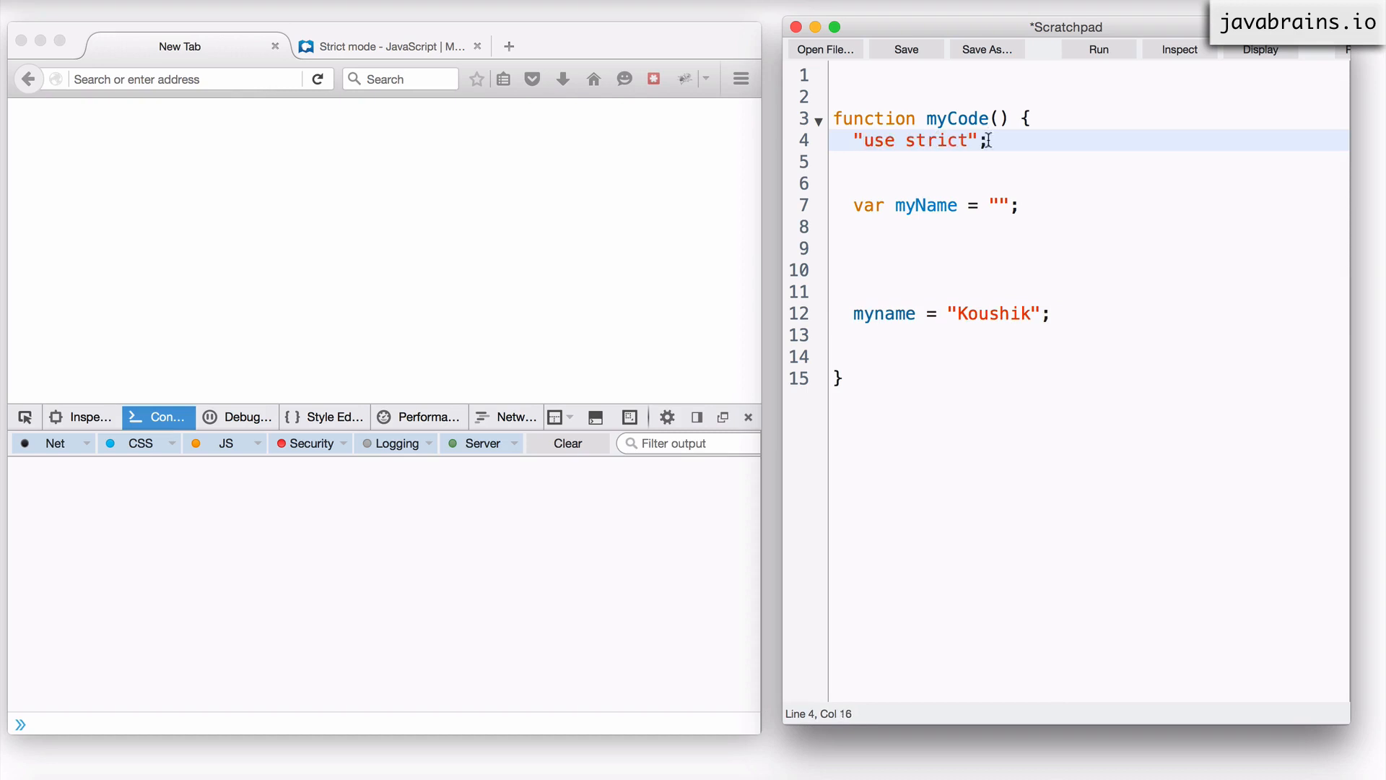
{"action": "left_click_drag", "start_coordinate": [987, 139], "coordinate": [854, 140]}
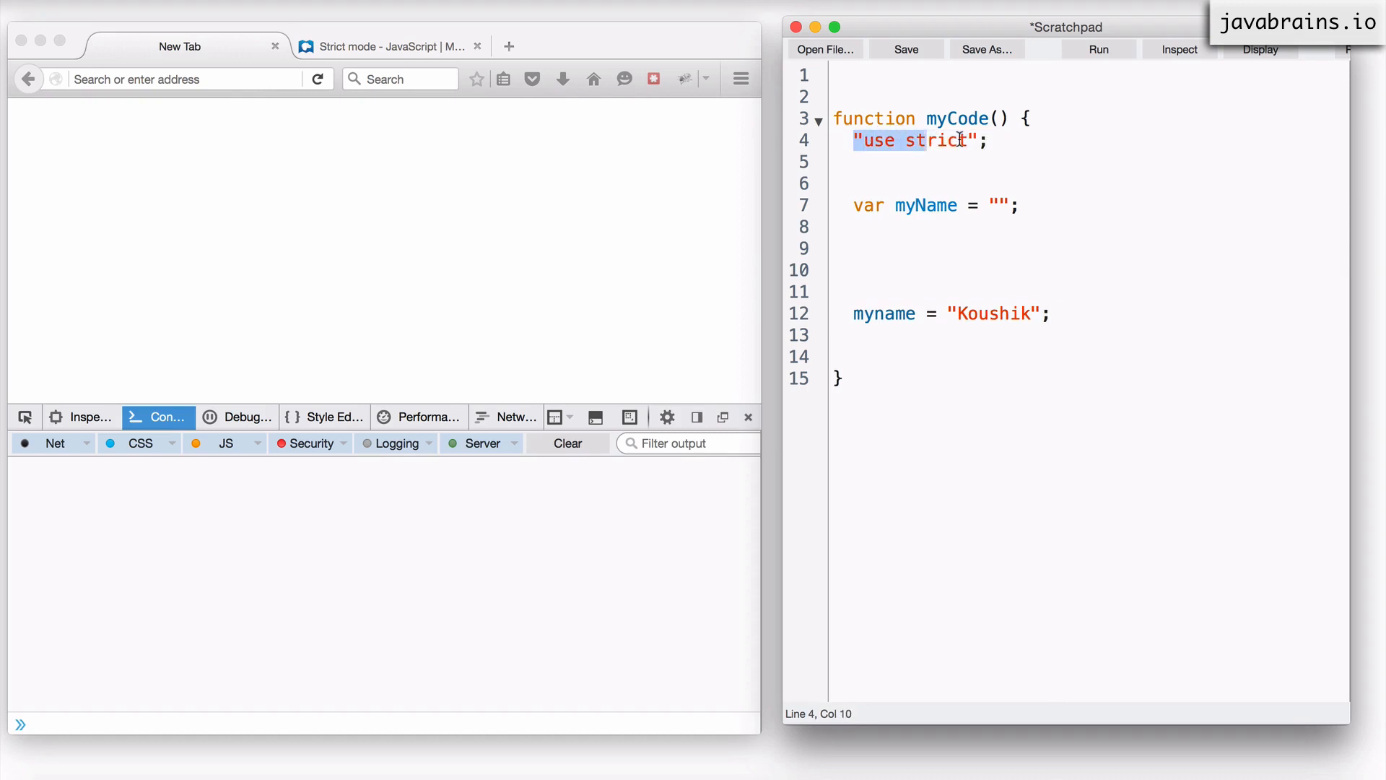
{"action": "left_click_drag", "start_coordinate": [959, 140], "coordinate": [859, 280]}
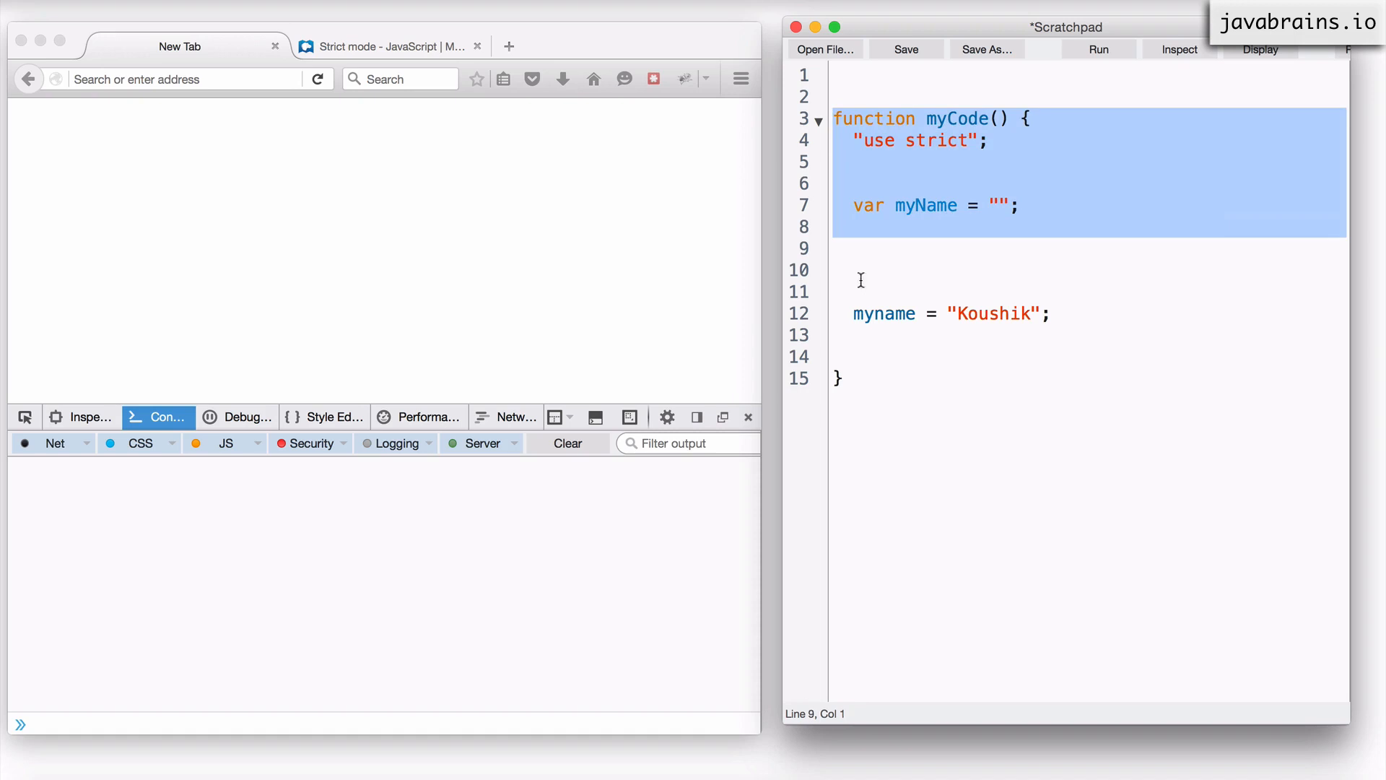